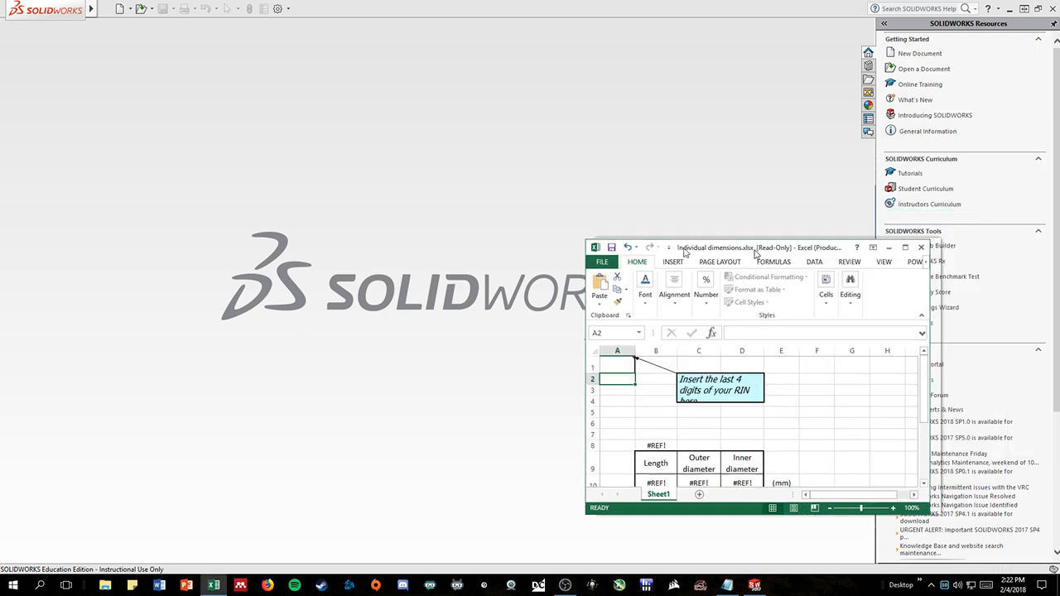
Step: Maximize the dimensions spreadsheet and enter 1234 in cell A1 to populate the table
left_click(904, 248)
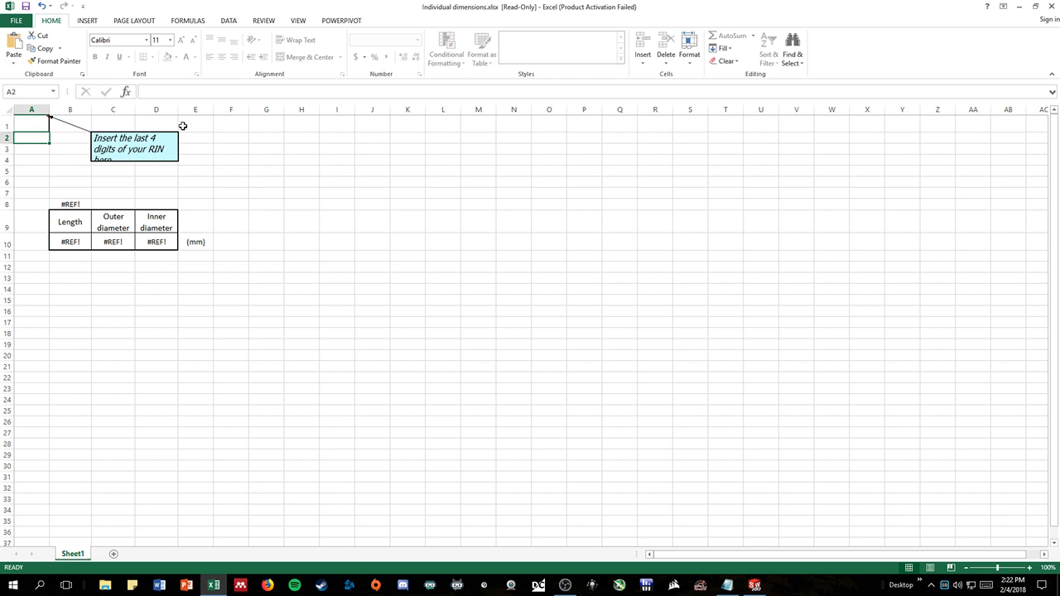
mouse_move(157, 150)
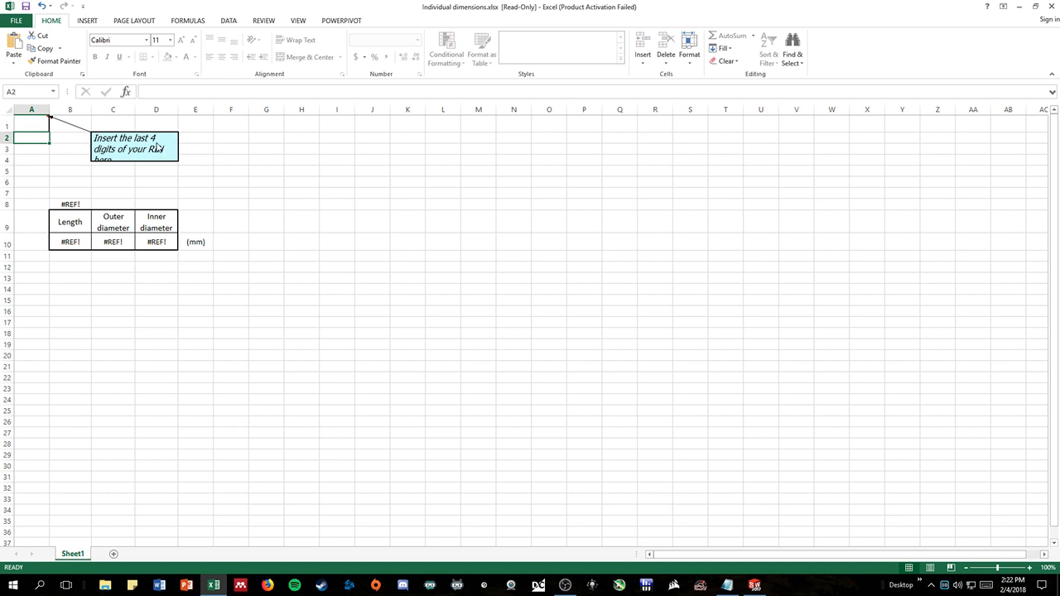
mouse_move(52, 230)
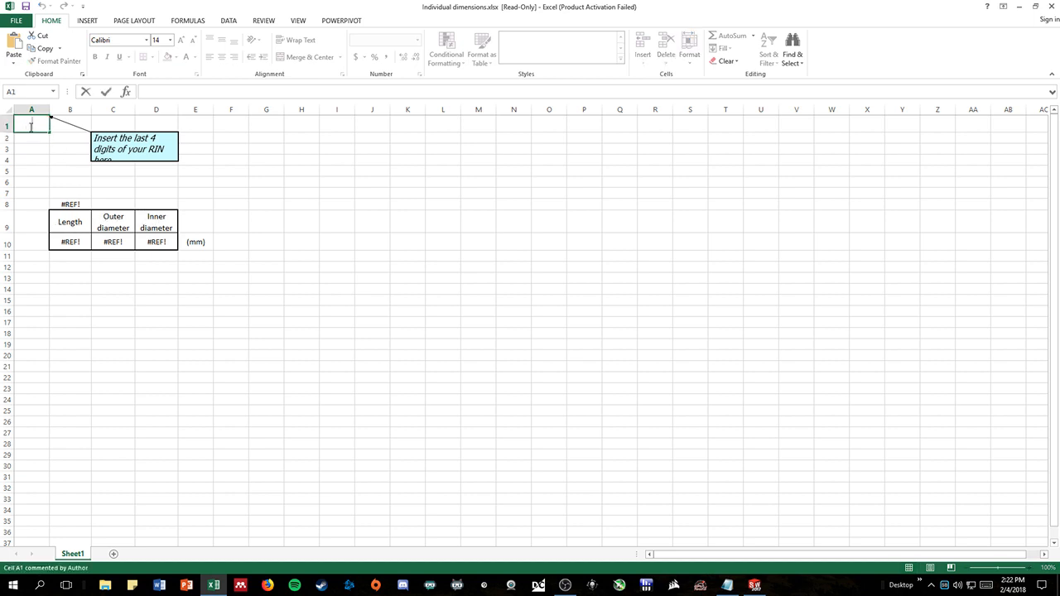
type("1234")
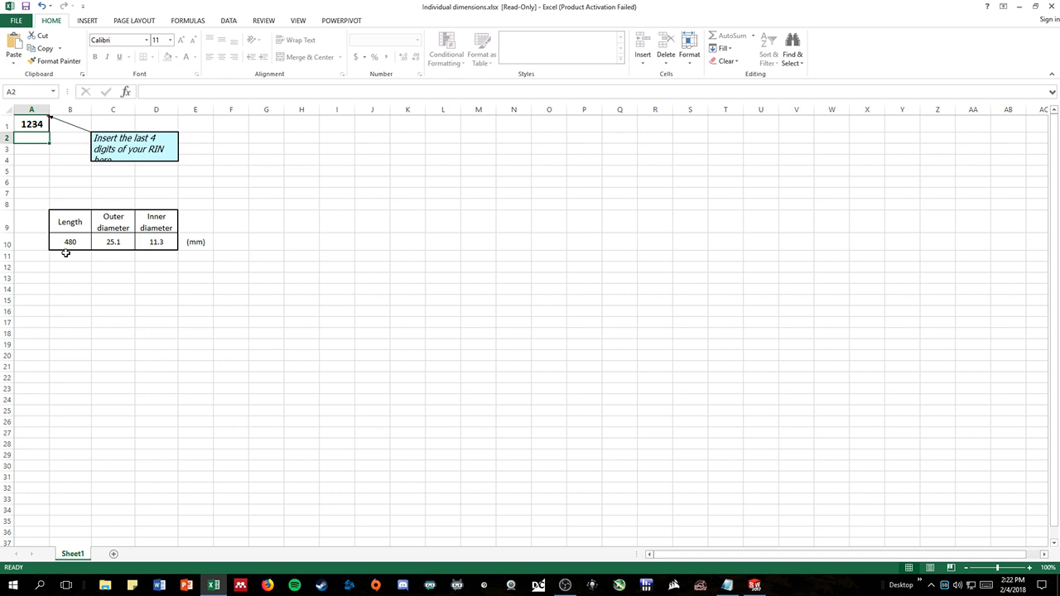
mouse_move(70, 247)
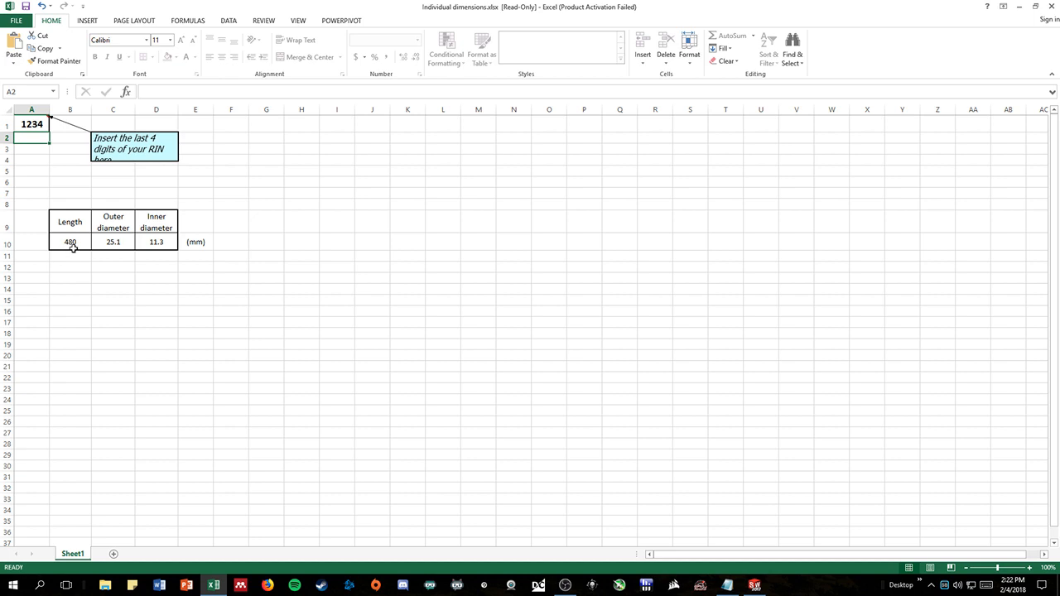
mouse_move(117, 250)
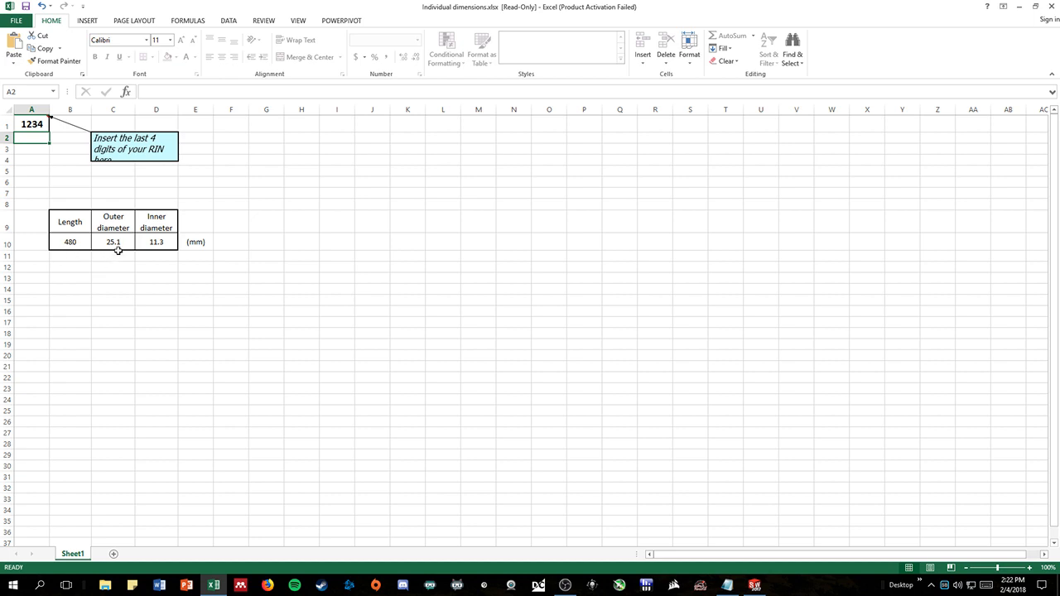
mouse_move(156, 246)
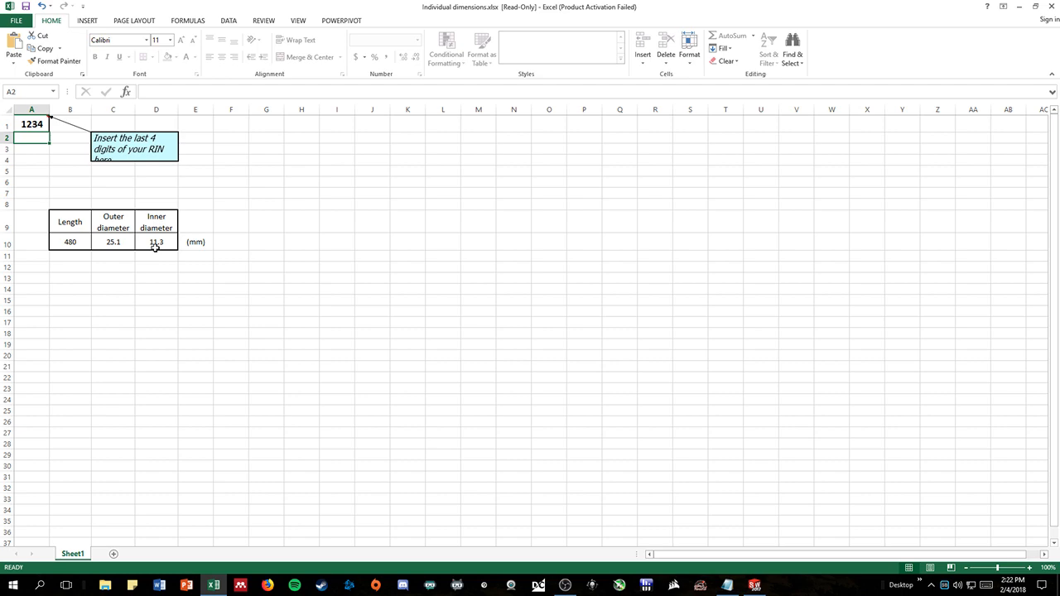
mouse_move(803, 14)
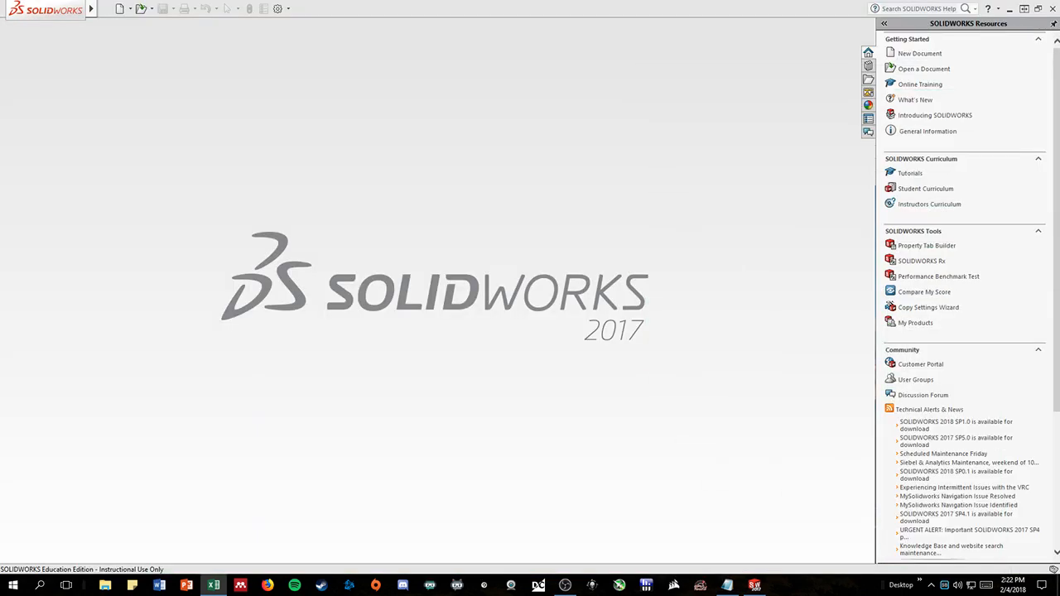
mouse_move(222, 106)
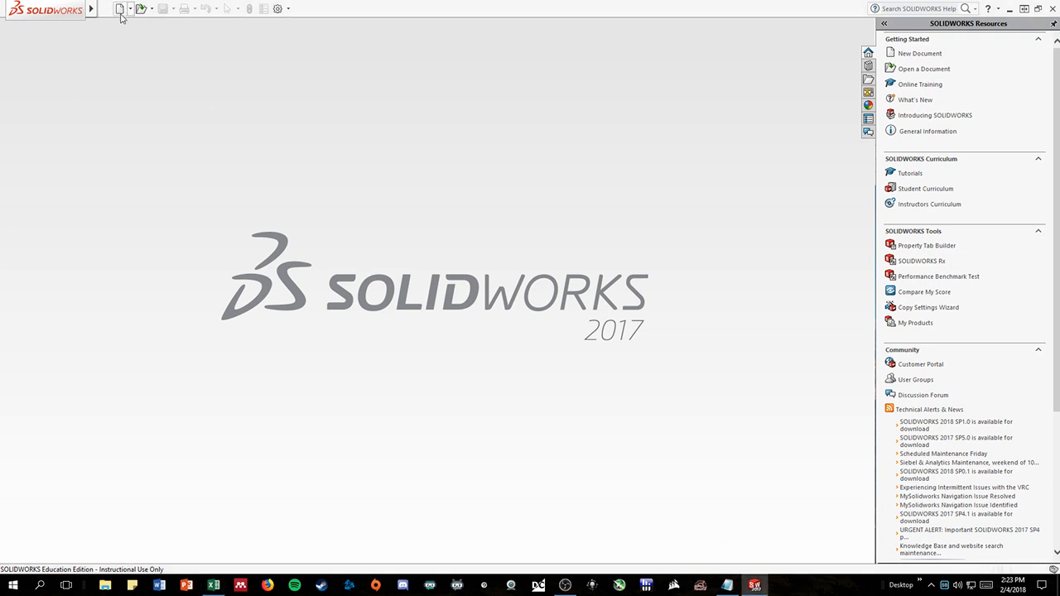
Step: Create a new empty part document from the Part template
left_click(120, 8)
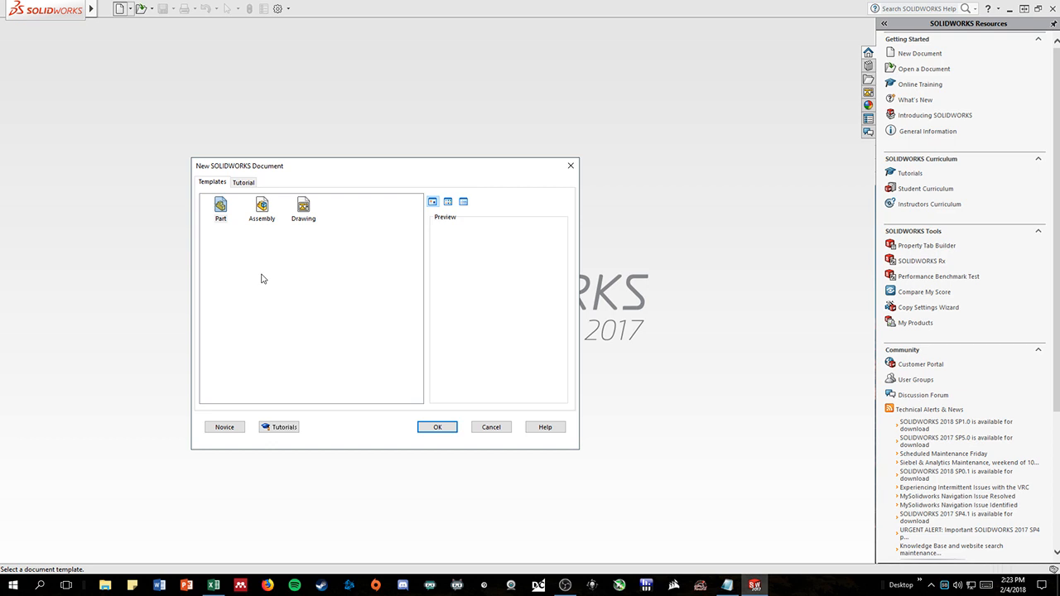
left_click(220, 207)
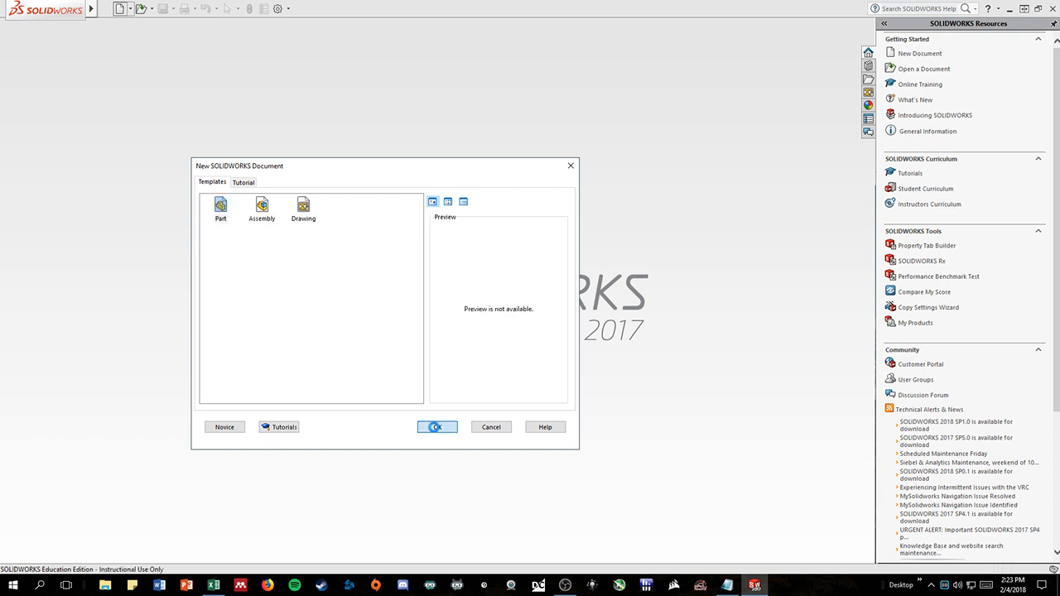
left_click(437, 427)
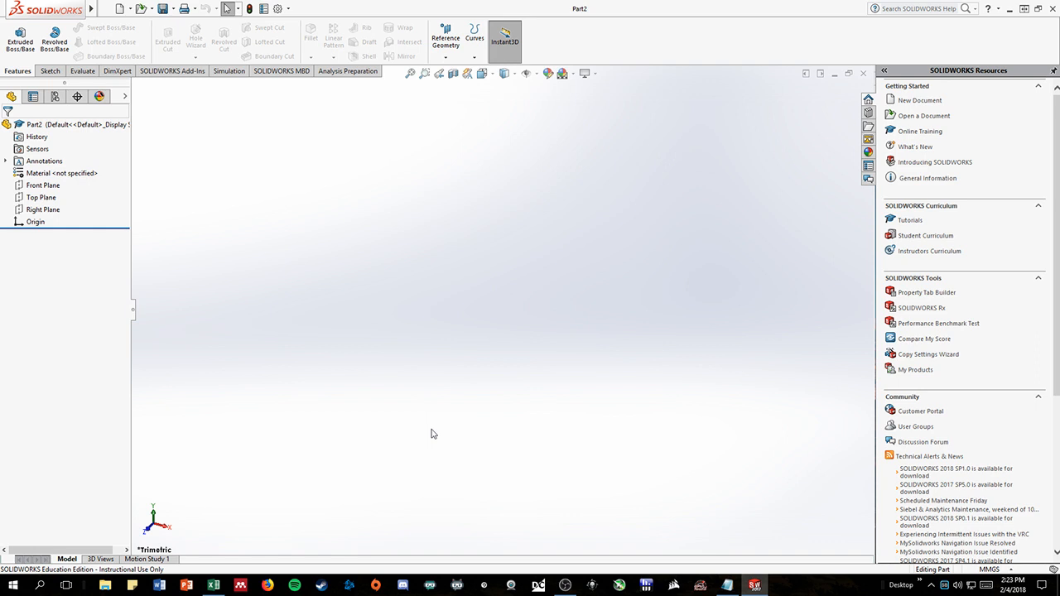
mouse_move(477, 222)
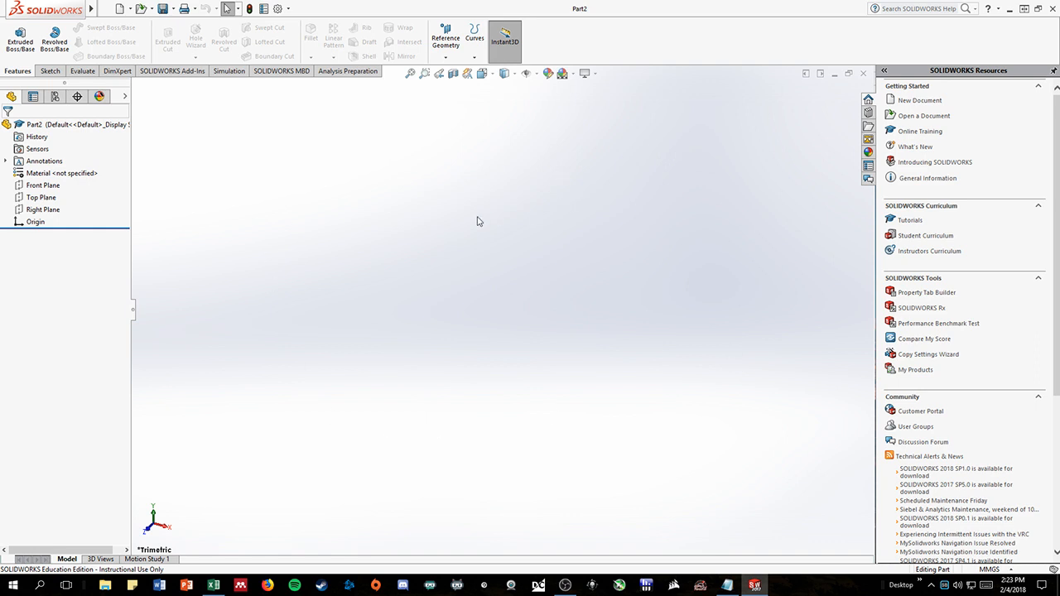
mouse_move(235, 231)
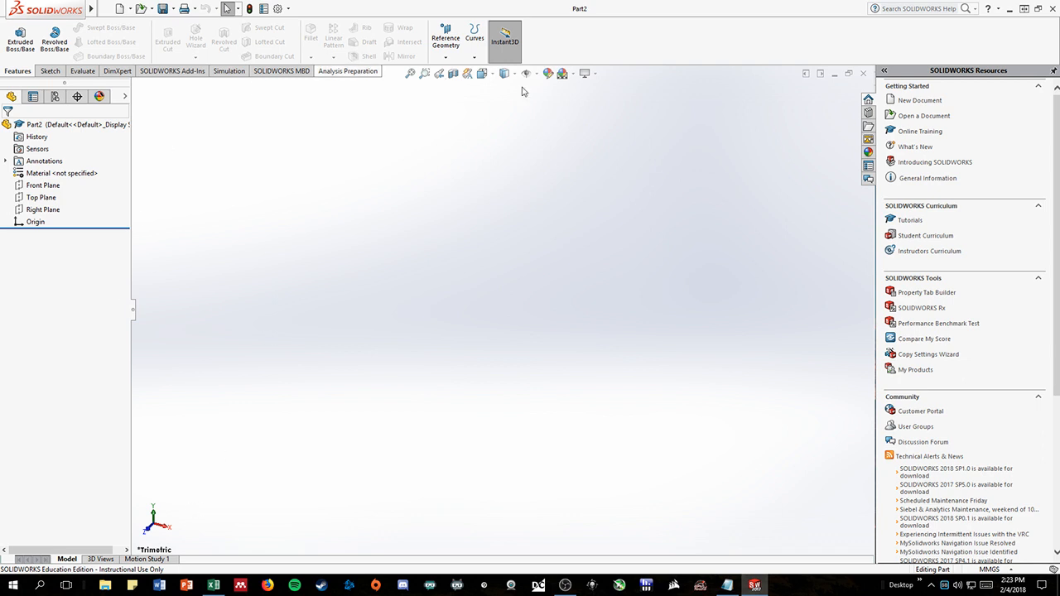
mouse_move(530, 179)
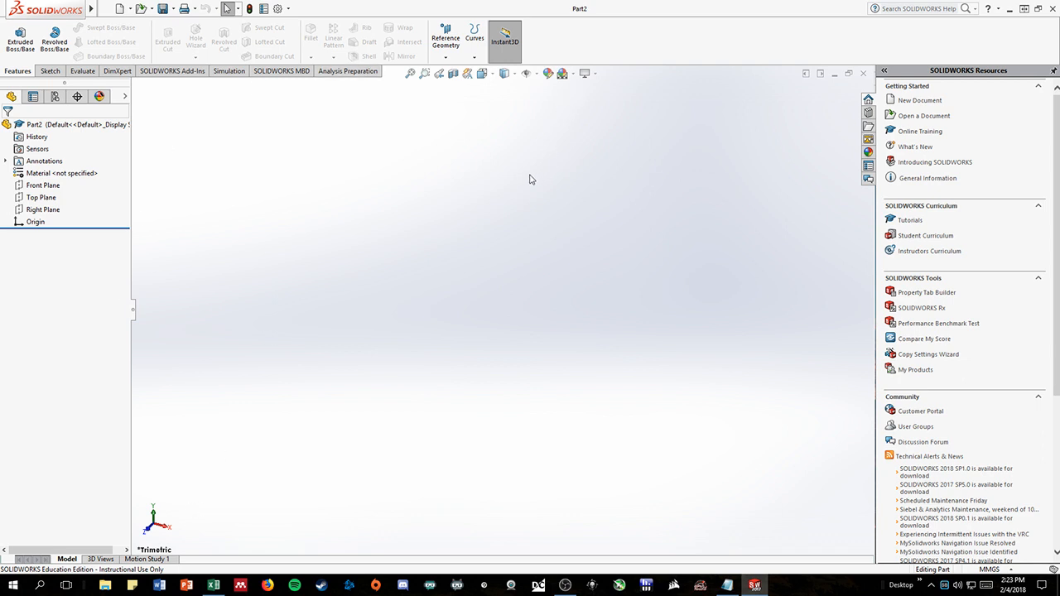
mouse_move(190, 505)
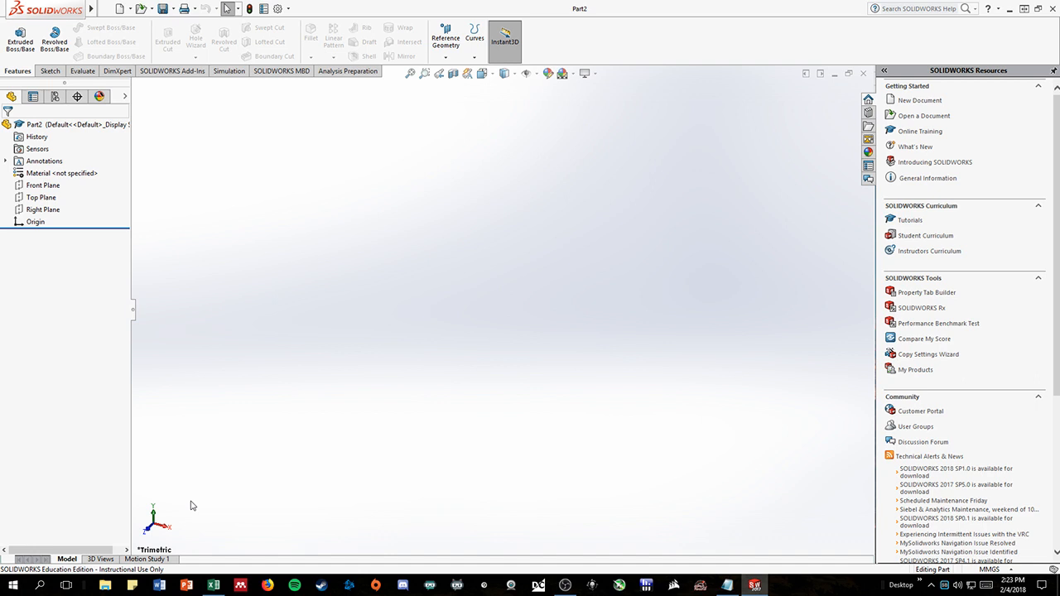
mouse_move(255, 437)
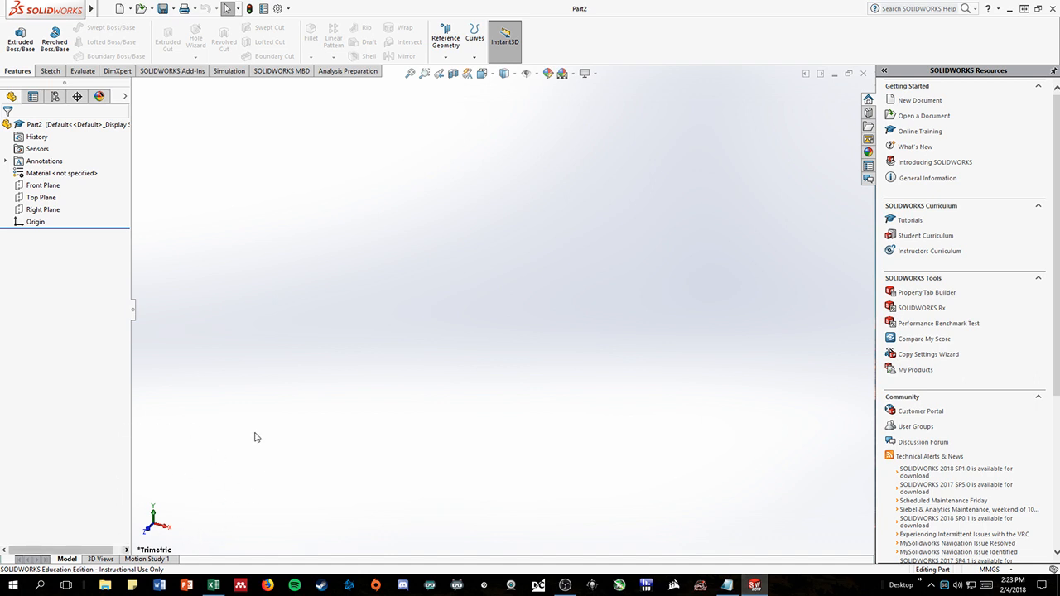
mouse_move(215, 495)
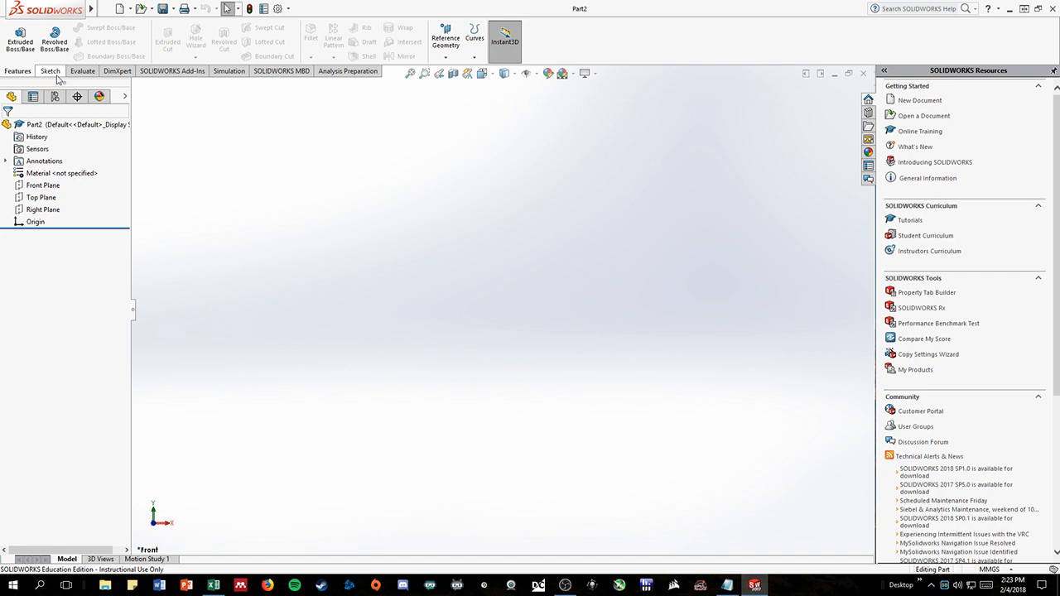
Step: Start the Circle sketch tool and orbit to compare the Front, Top and Right planes
left_click(50, 70)
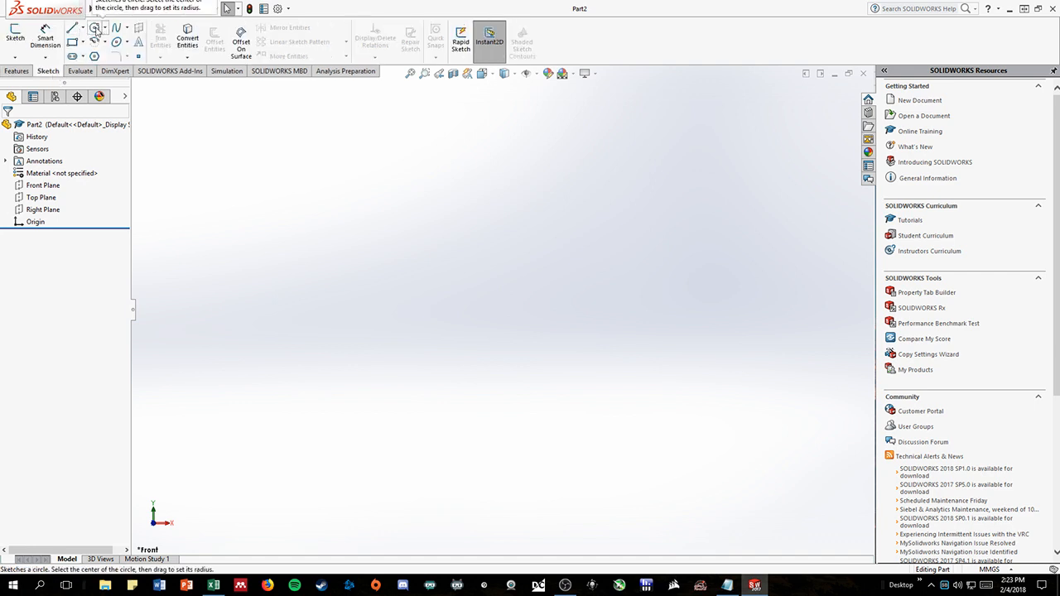
left_click(15, 36)
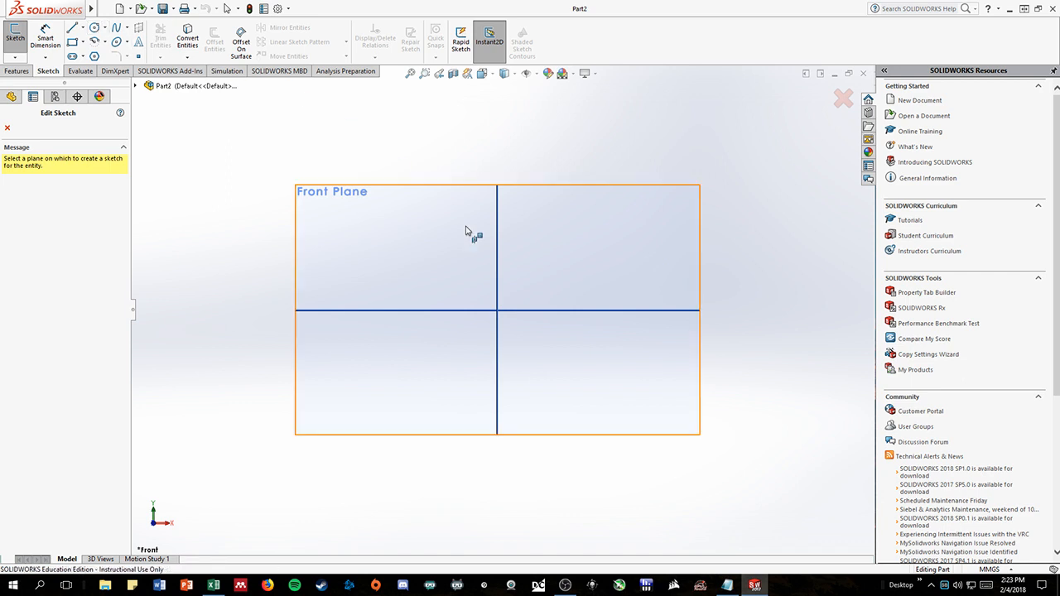
mouse_move(483, 268)
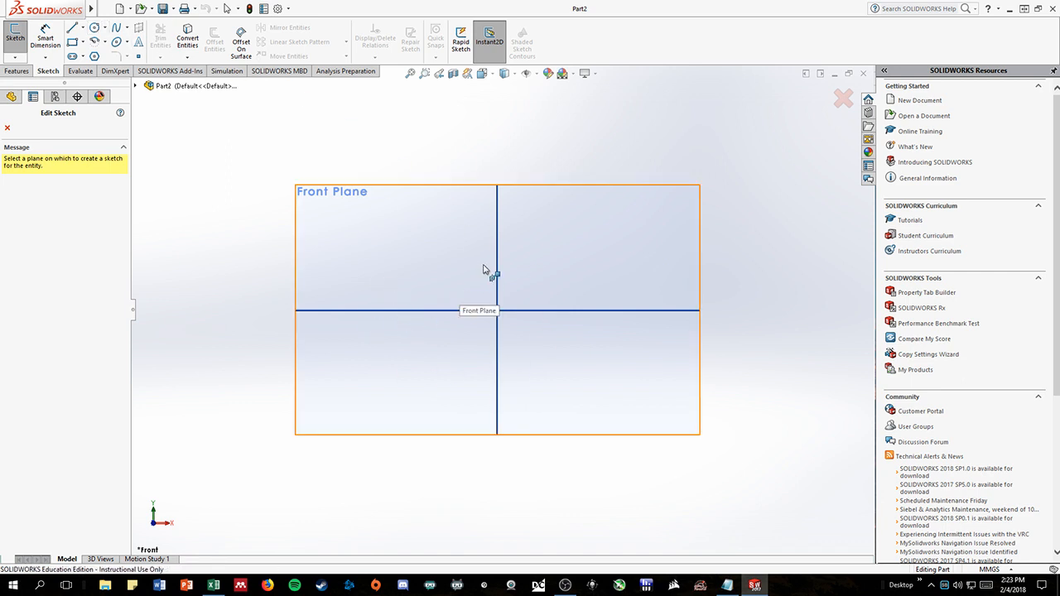
left_click_drag(489, 268, 536, 265)
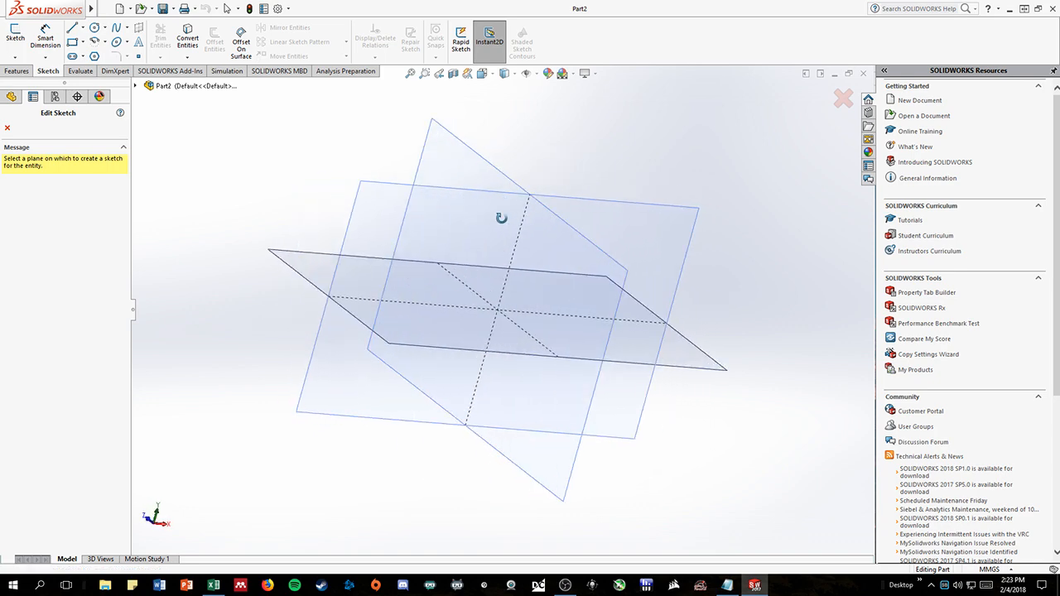
left_click_drag(500, 217, 587, 241)
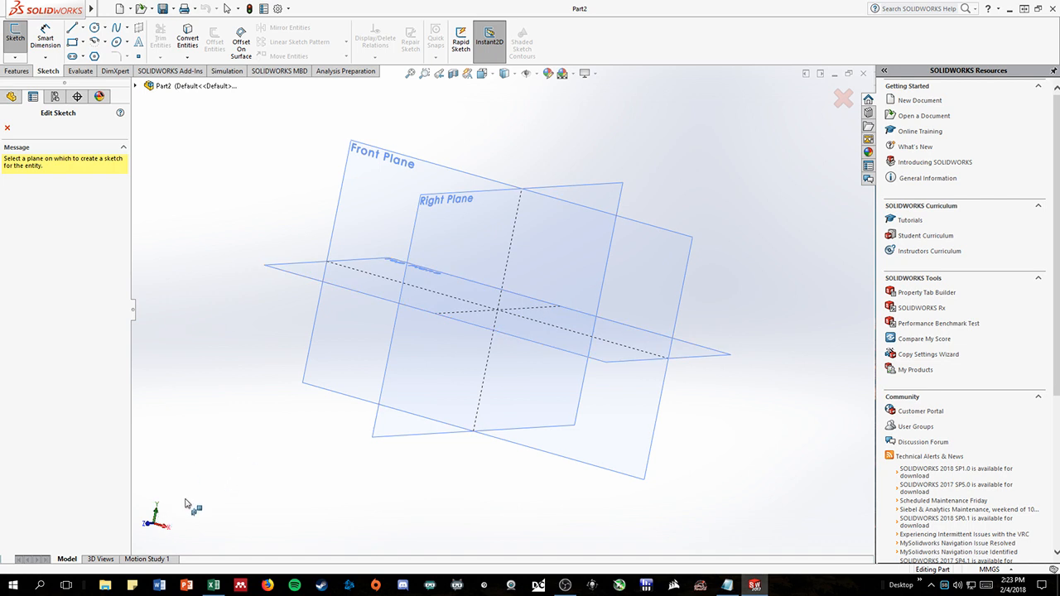
mouse_move(162, 513)
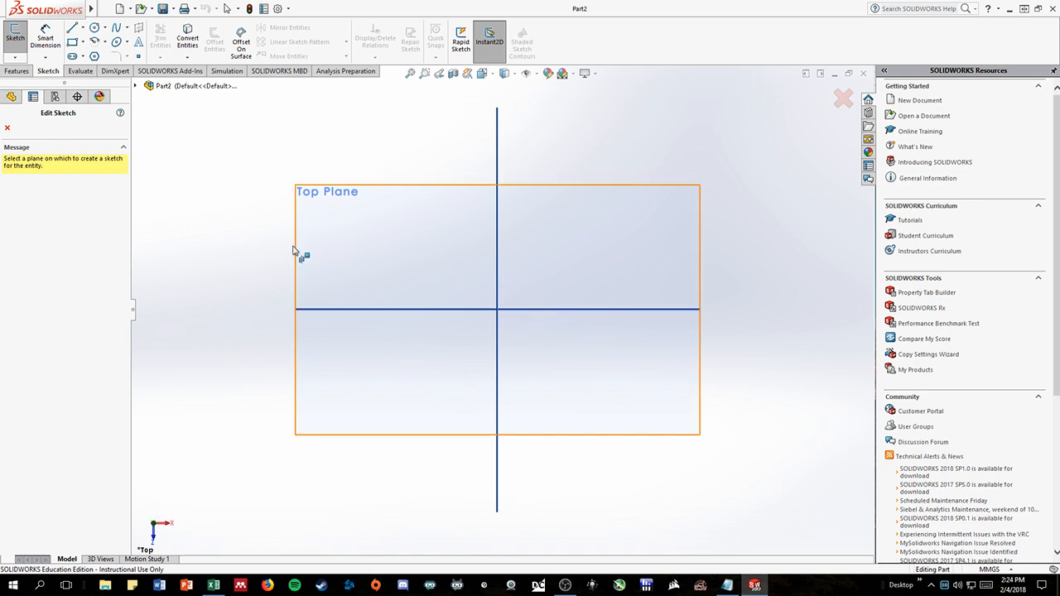
mouse_move(603, 219)
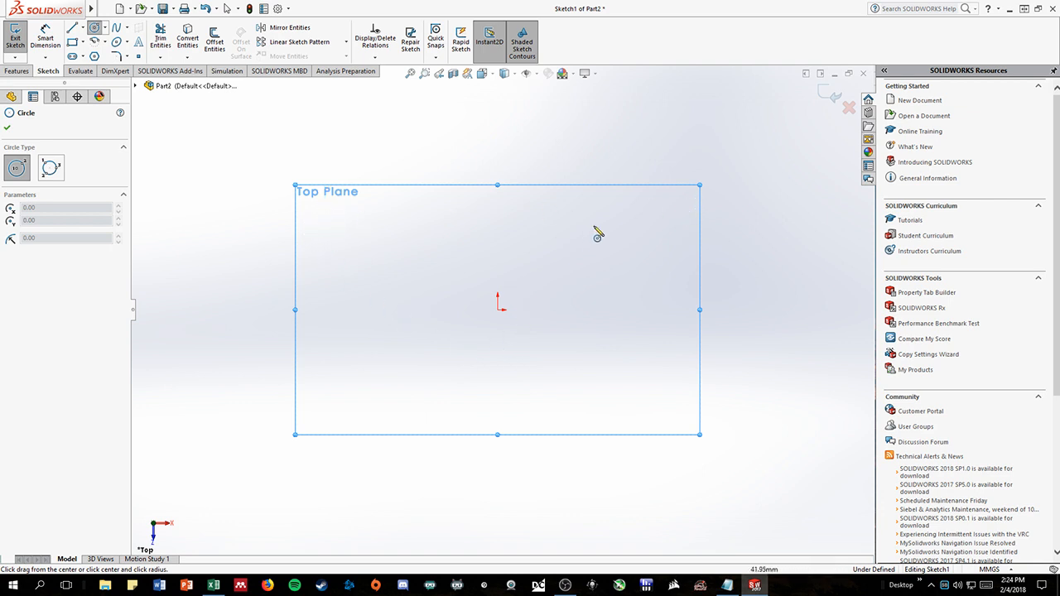
mouse_move(600, 227)
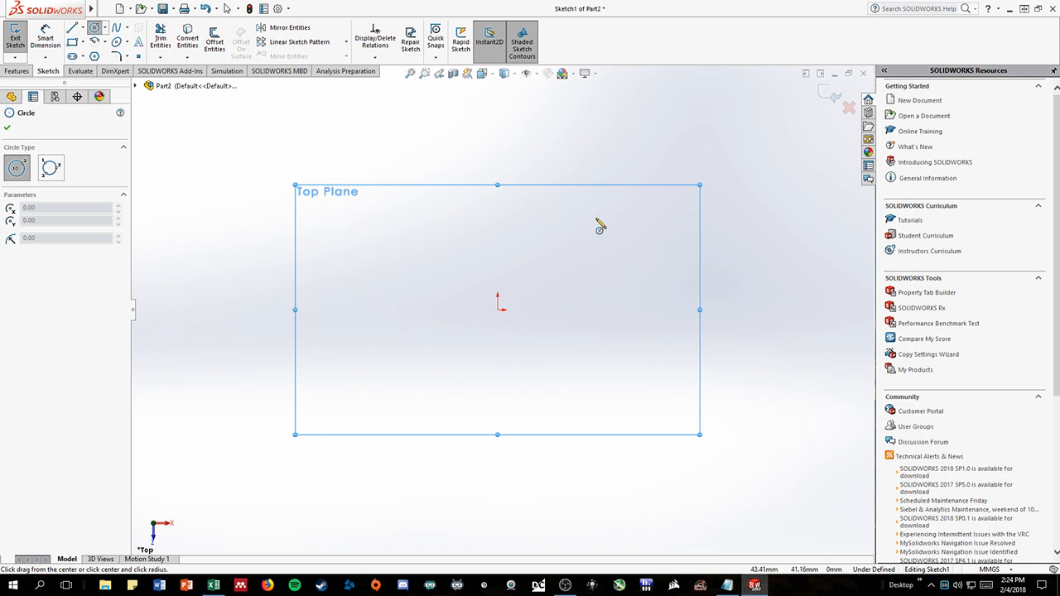
mouse_move(500, 321)
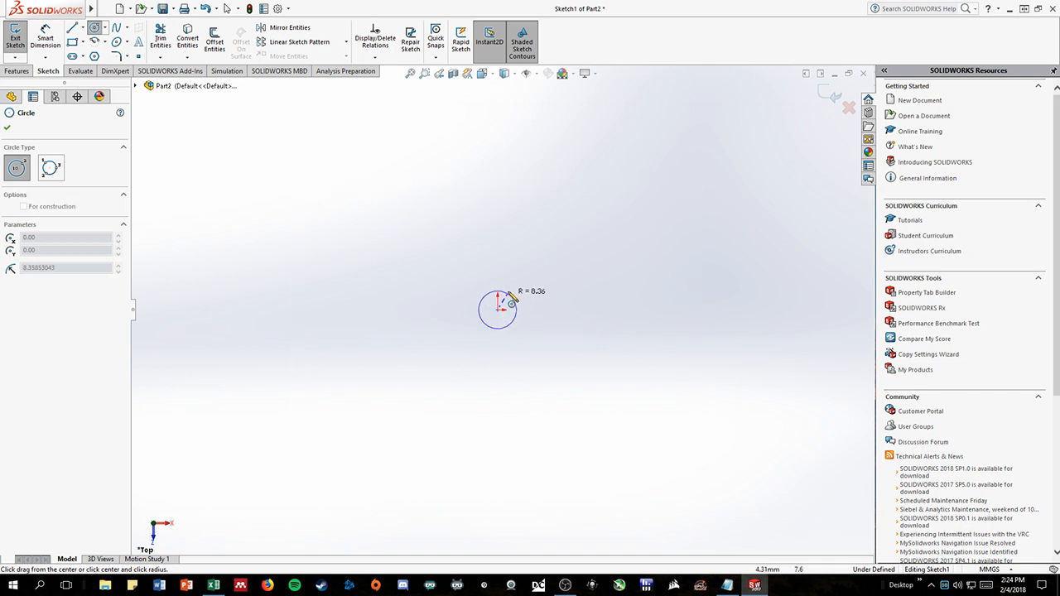
Step: Draw a circle centred on the origin on the Top Plane as the bone cross-section
left_click_drag(501, 310, 523, 291)
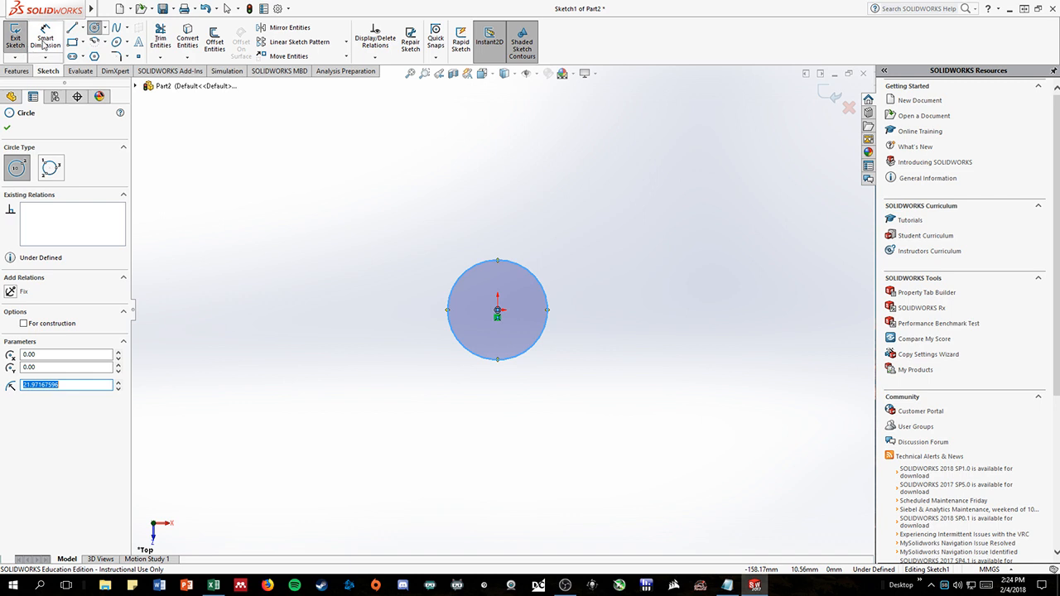
mouse_move(45, 36)
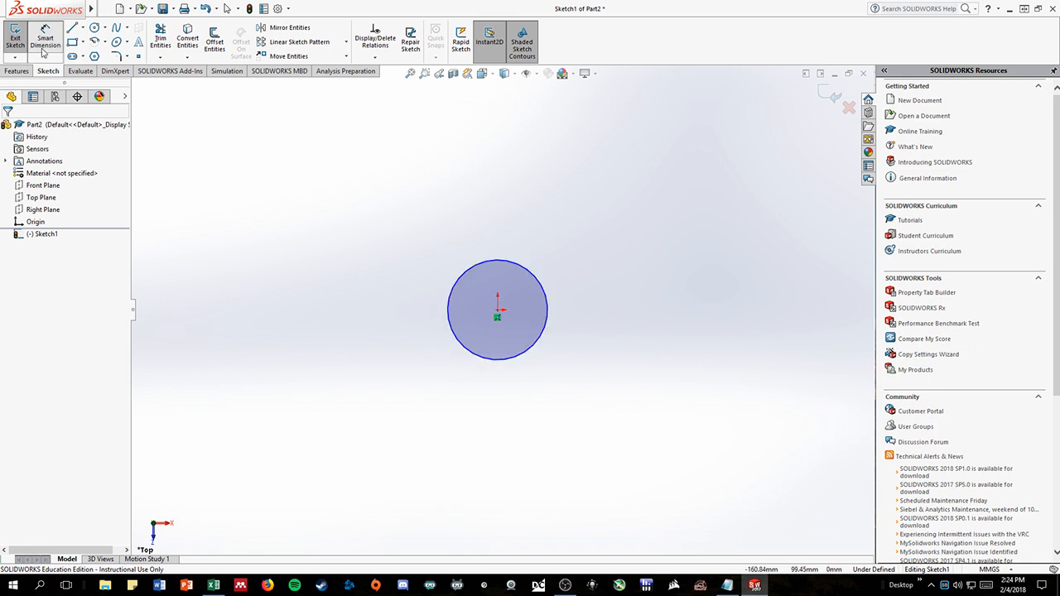
Step: Dimension the circle to a 25.10 mm diameter with Smart Dimension
left_click(497, 310)
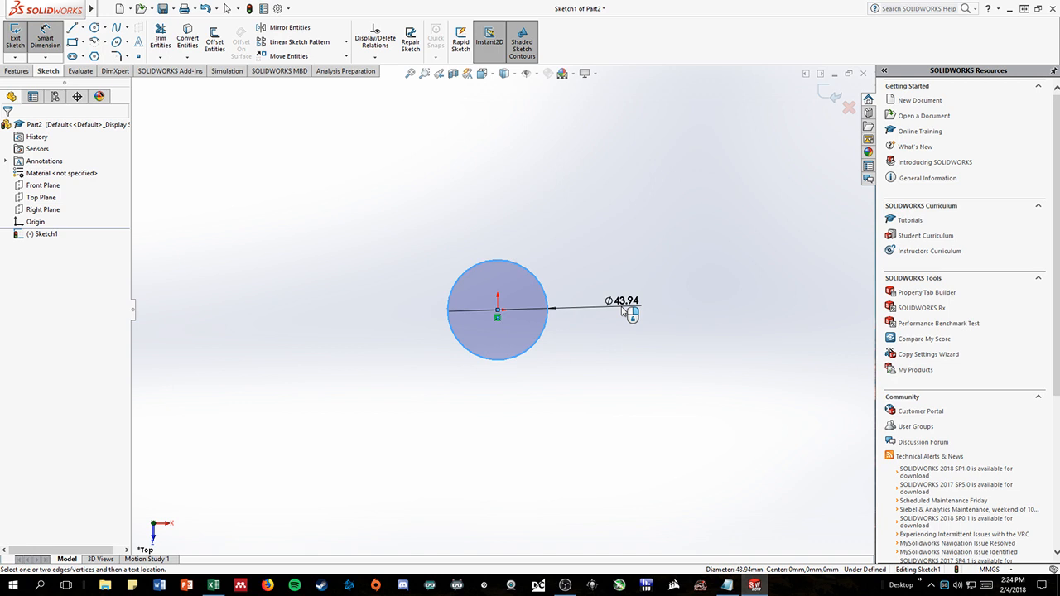
left_click(626, 313)
type("25.")
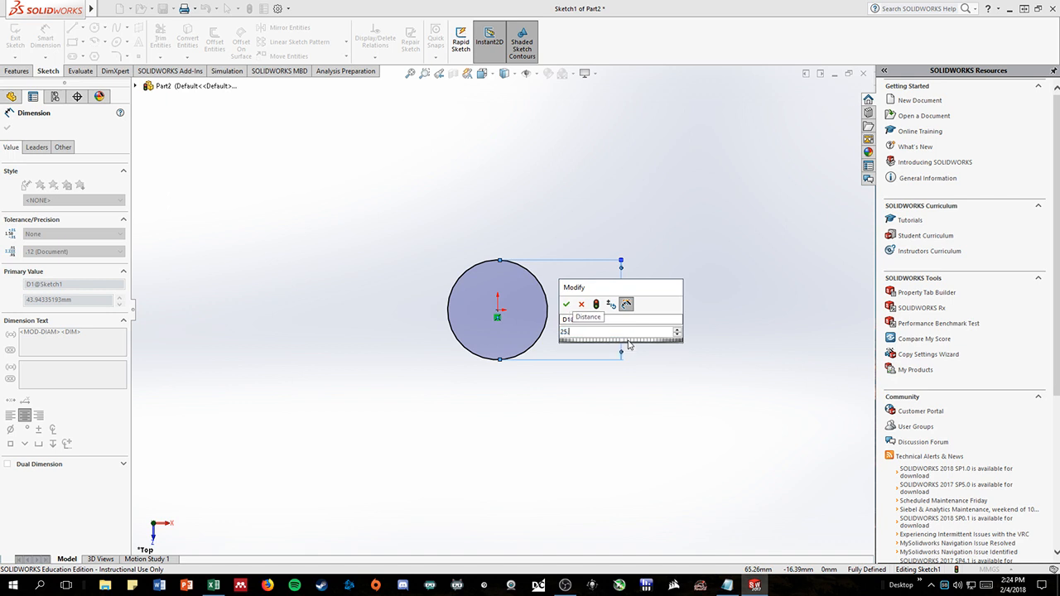
left_click(566, 304)
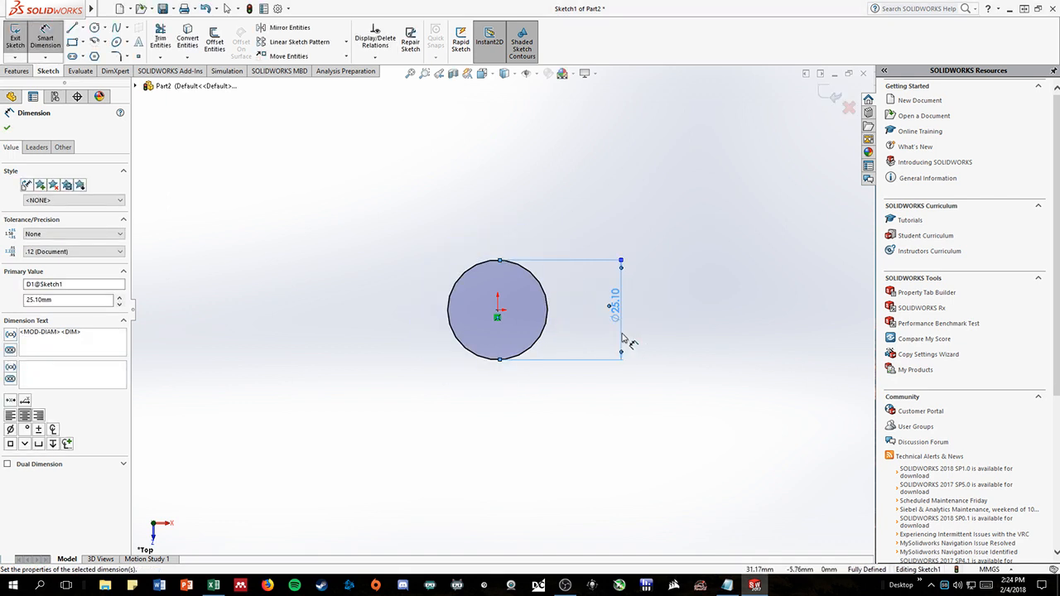
mouse_move(25, 118)
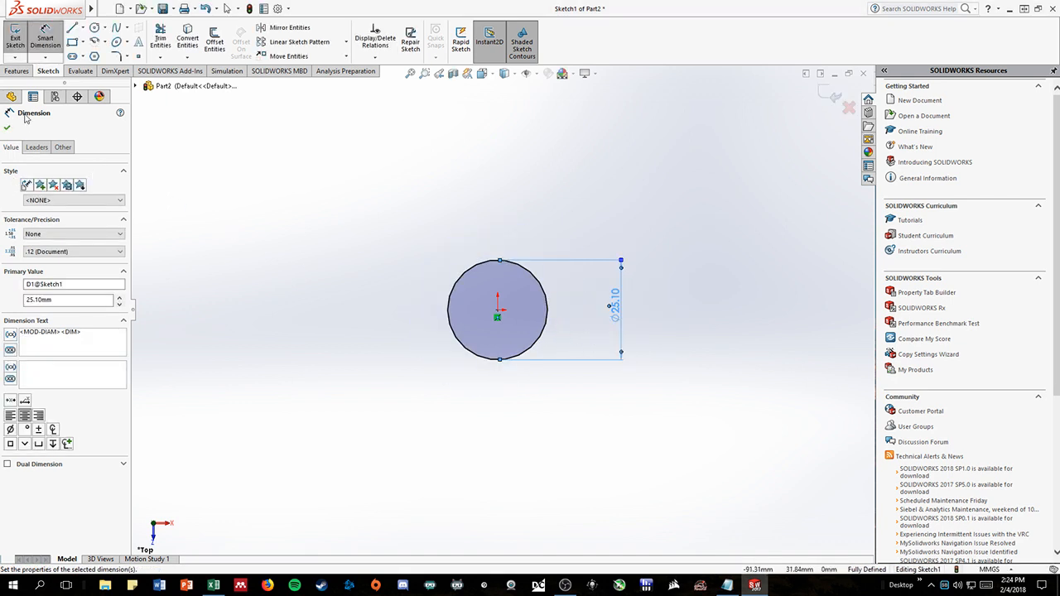
left_click(7, 111)
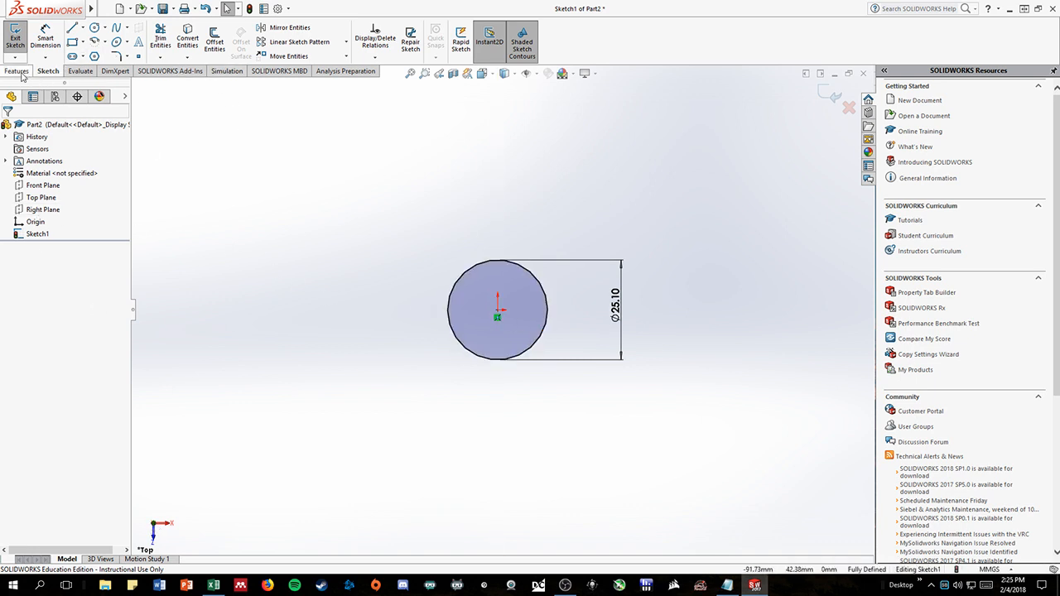
Step: Start an Extruded Boss/Base on the 25.10 mm circle to form the cylinder
left_click(16, 70)
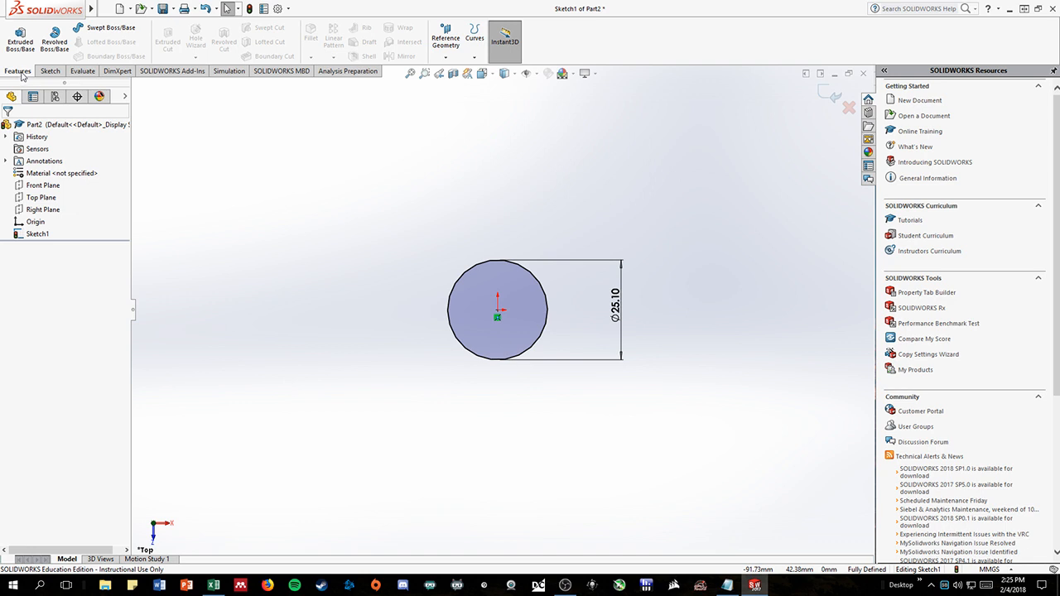
mouse_move(20, 39)
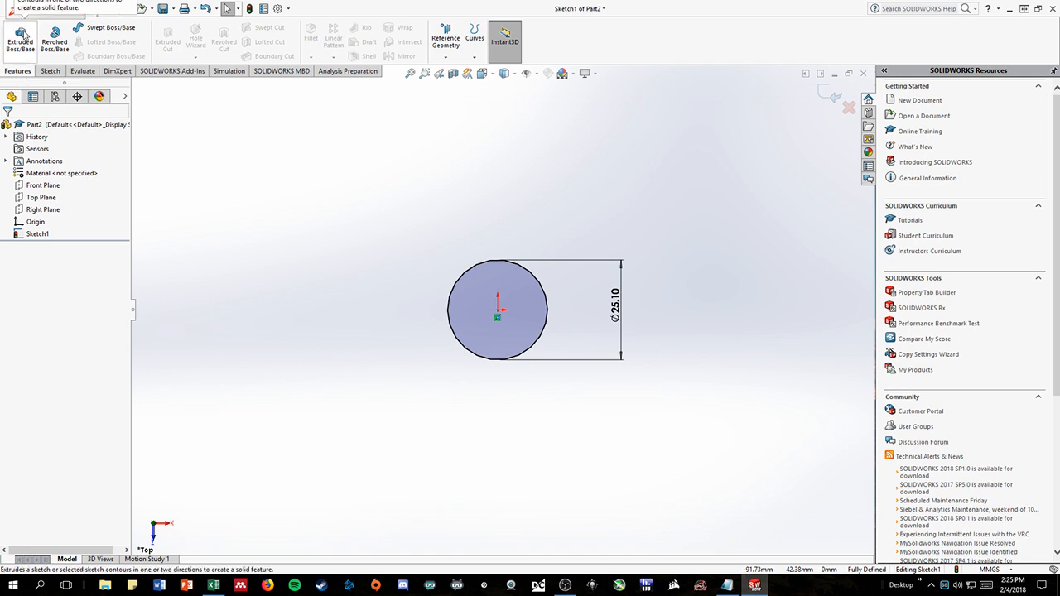
left_click(19, 40)
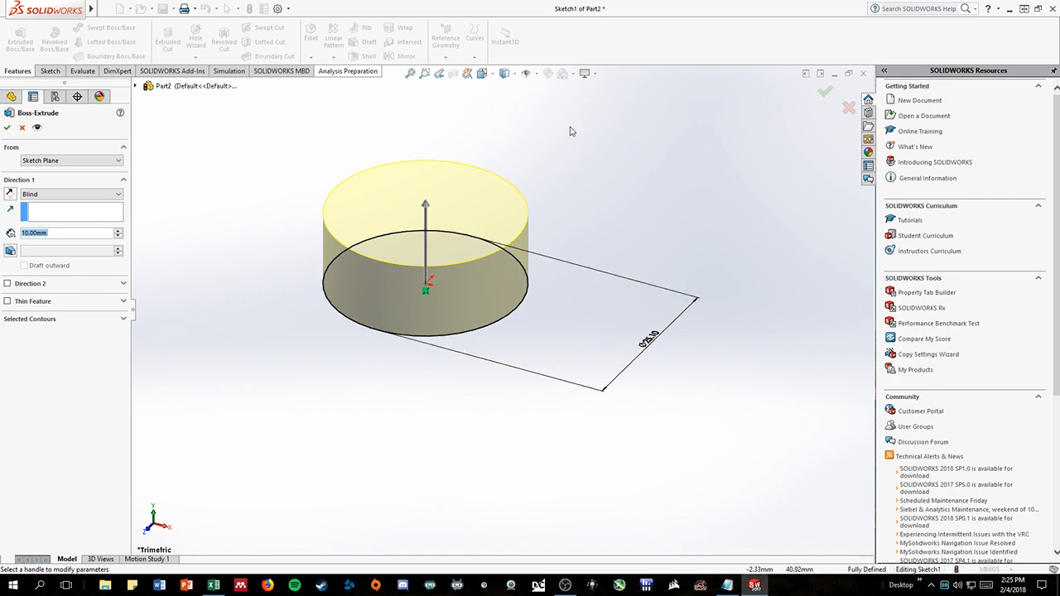
mouse_move(500, 129)
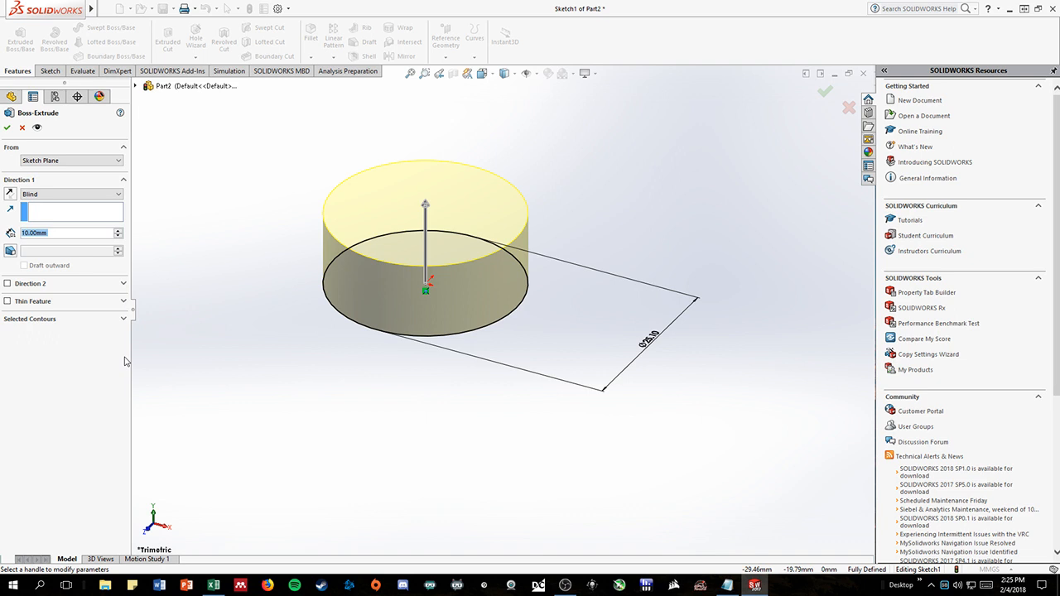
mouse_move(35, 232)
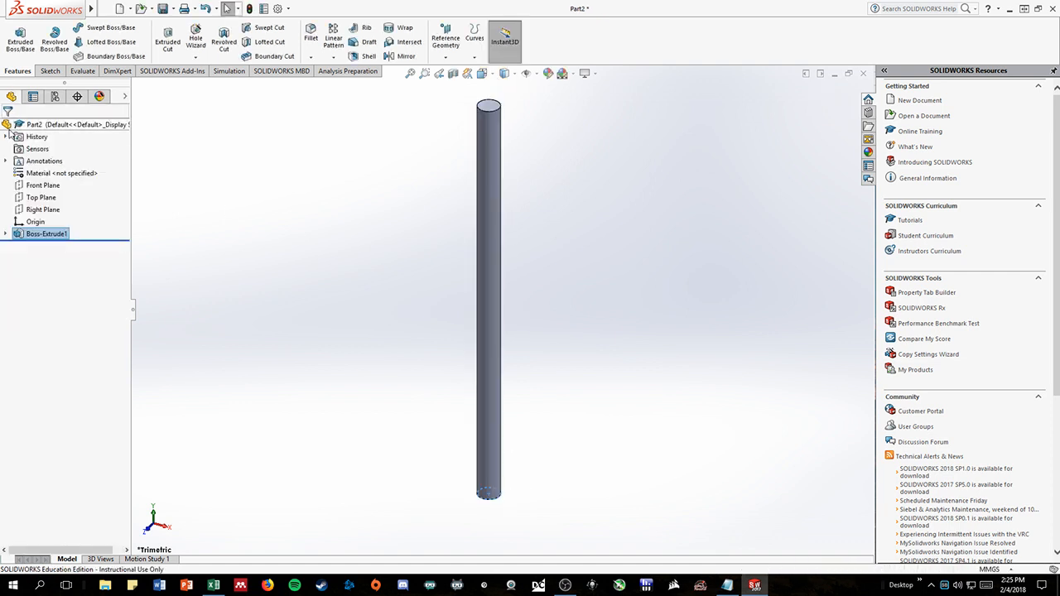
mouse_move(490, 155)
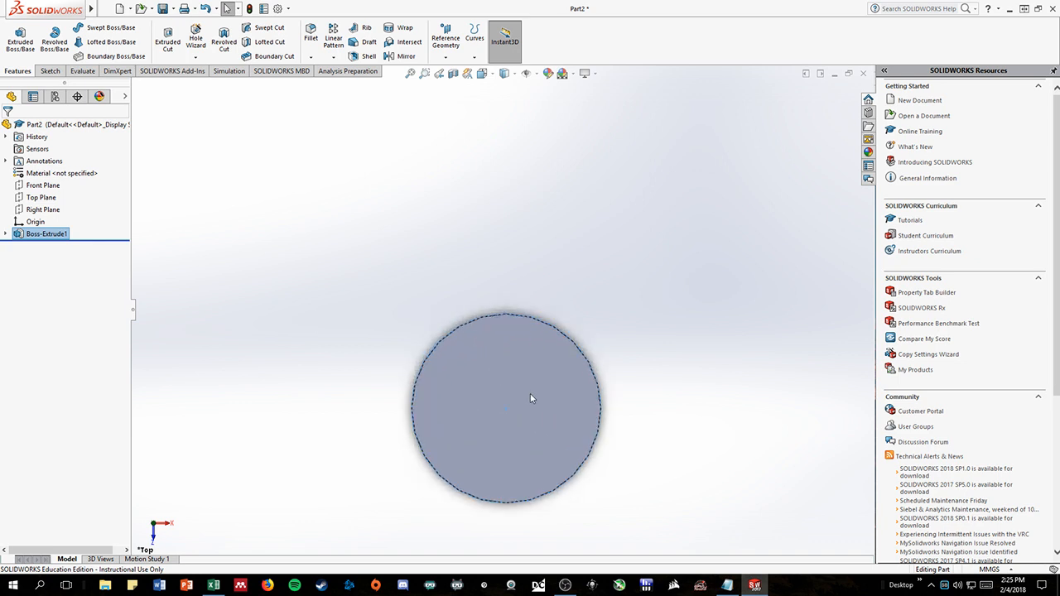
mouse_move(510, 404)
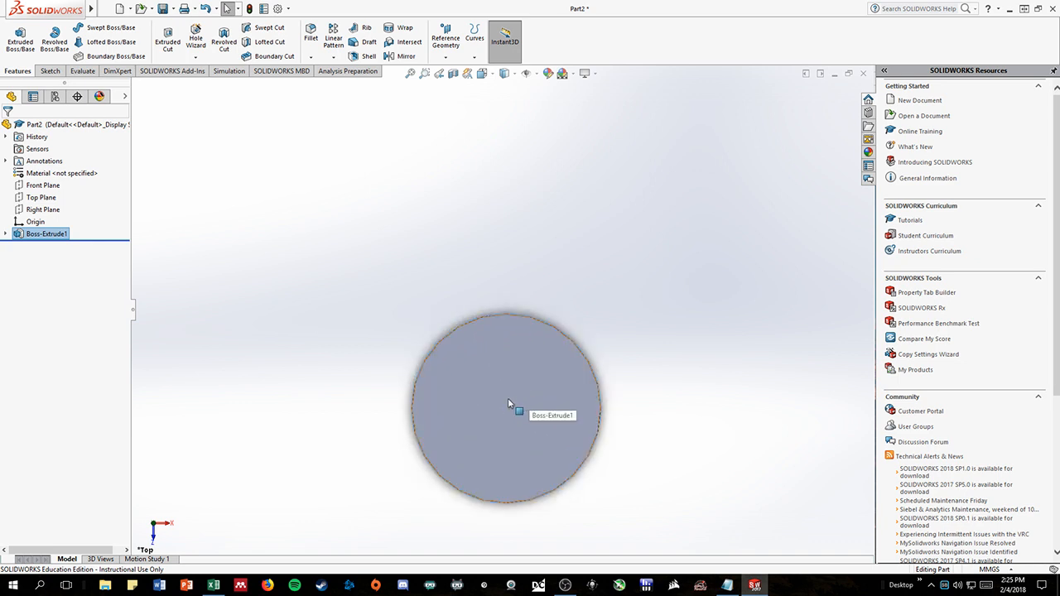
mouse_move(50, 70)
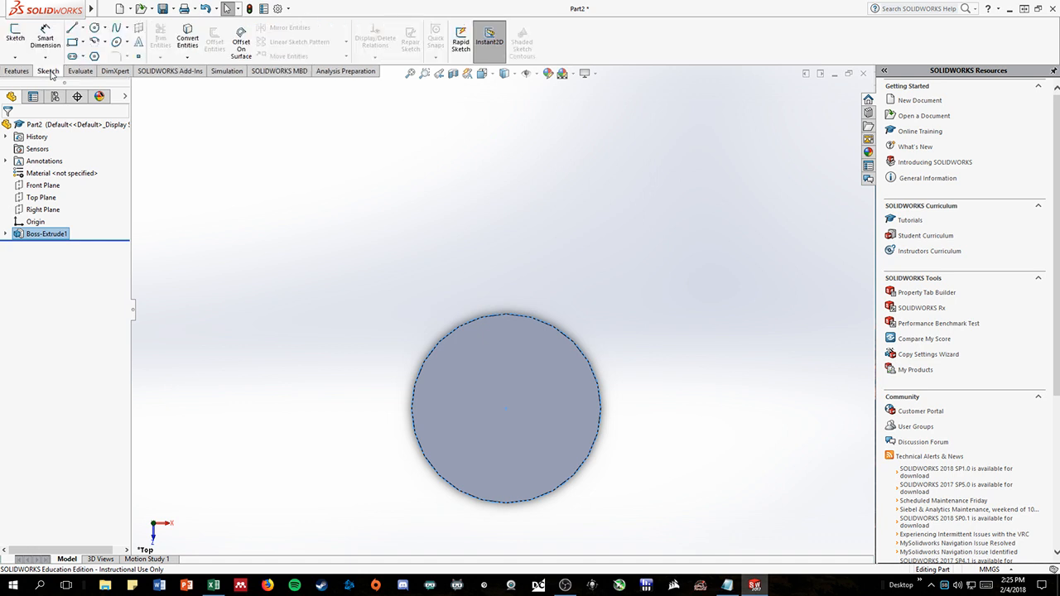
Step: Sketch a concentric circle on the cylinder end face dimensioned to 11.30 mm
left_click(95, 29)
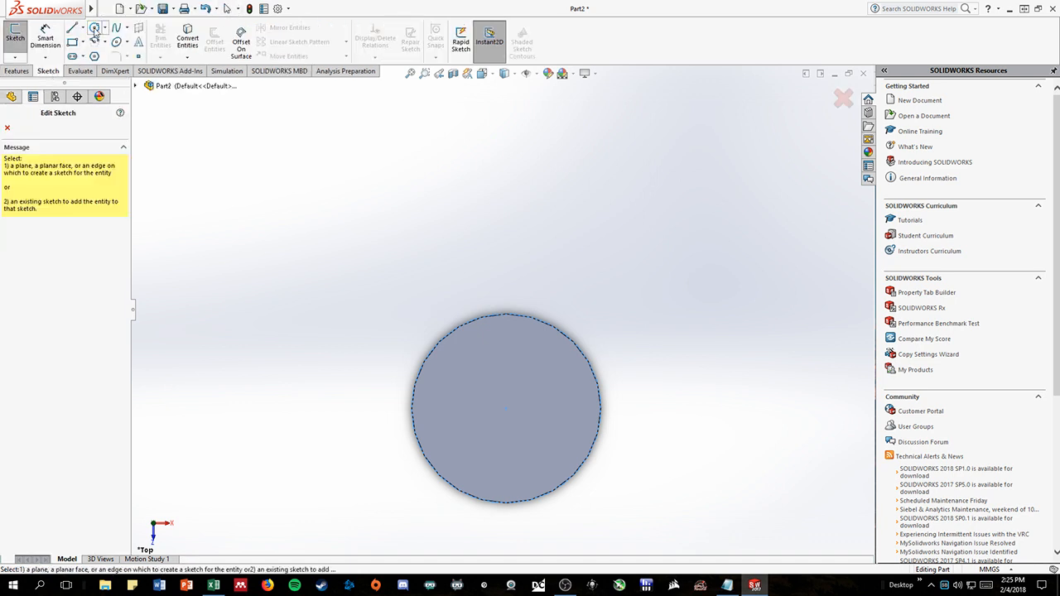
mouse_move(520, 325)
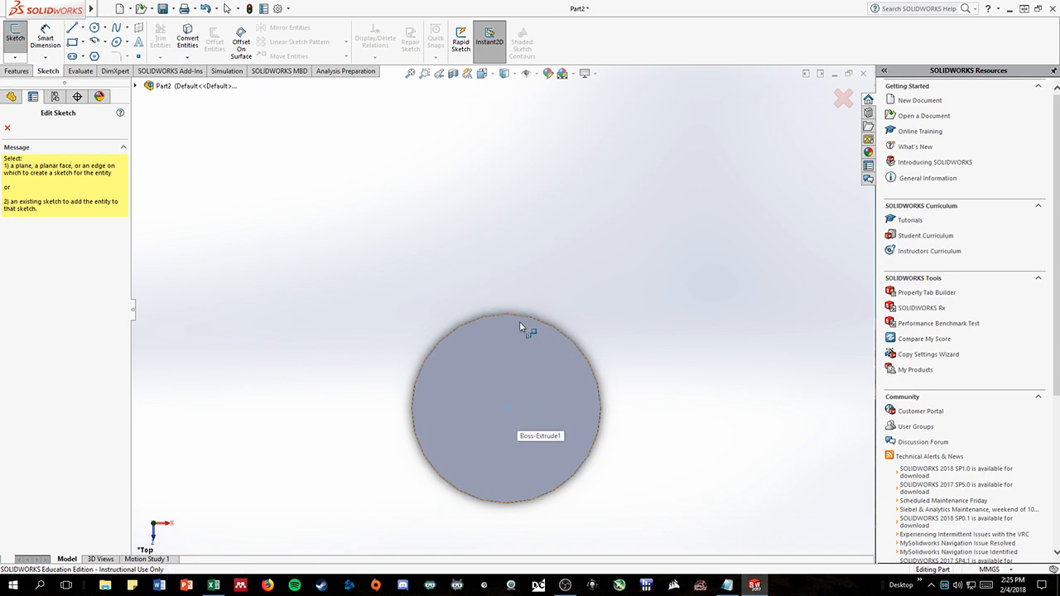
mouse_move(534, 349)
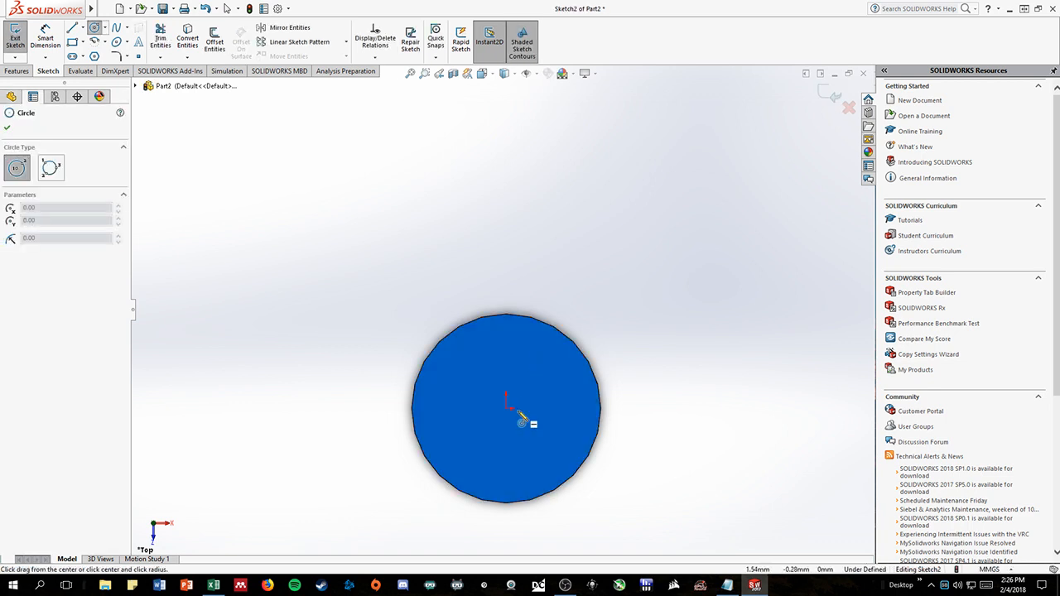
mouse_move(526, 474)
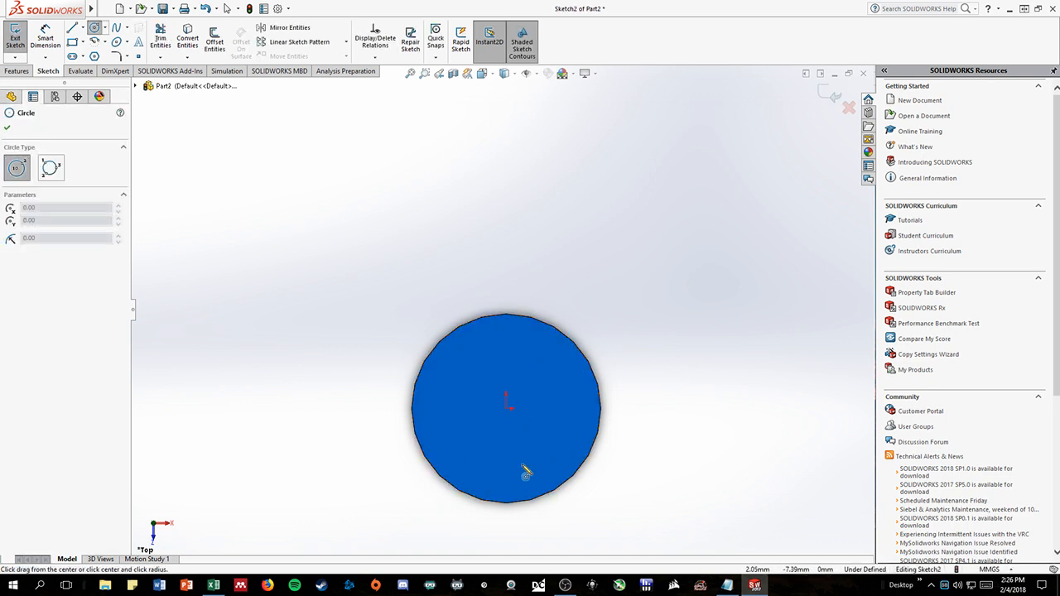
mouse_move(510, 414)
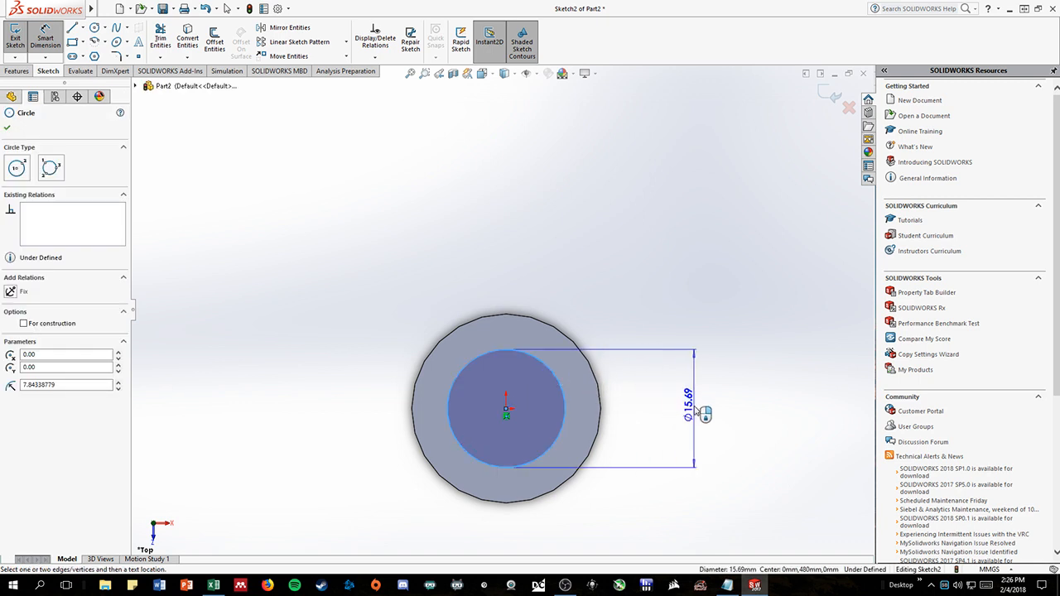
left_click(686, 406)
type("11")
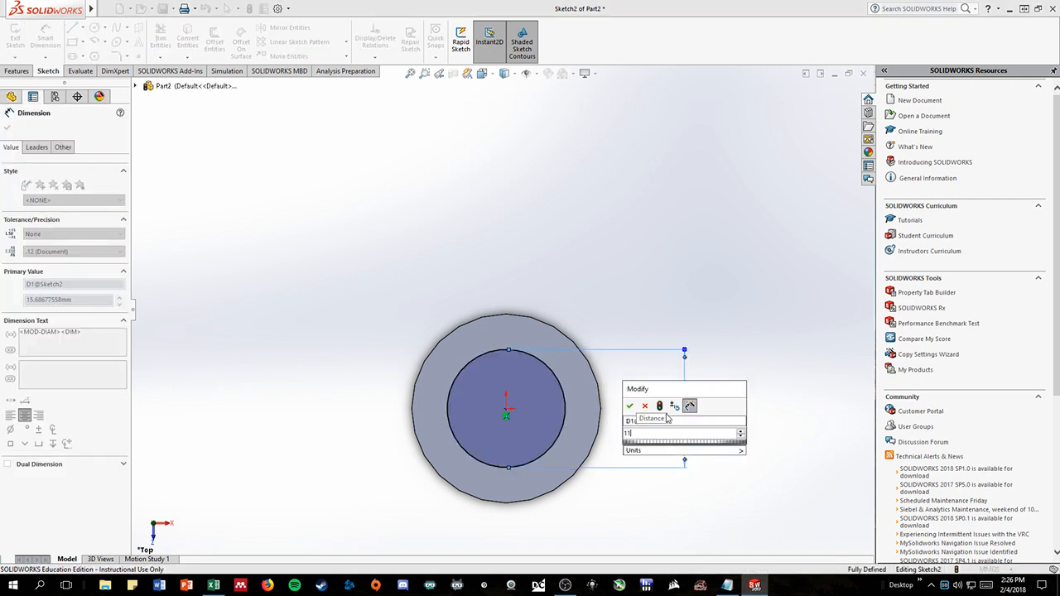
left_click(629, 404)
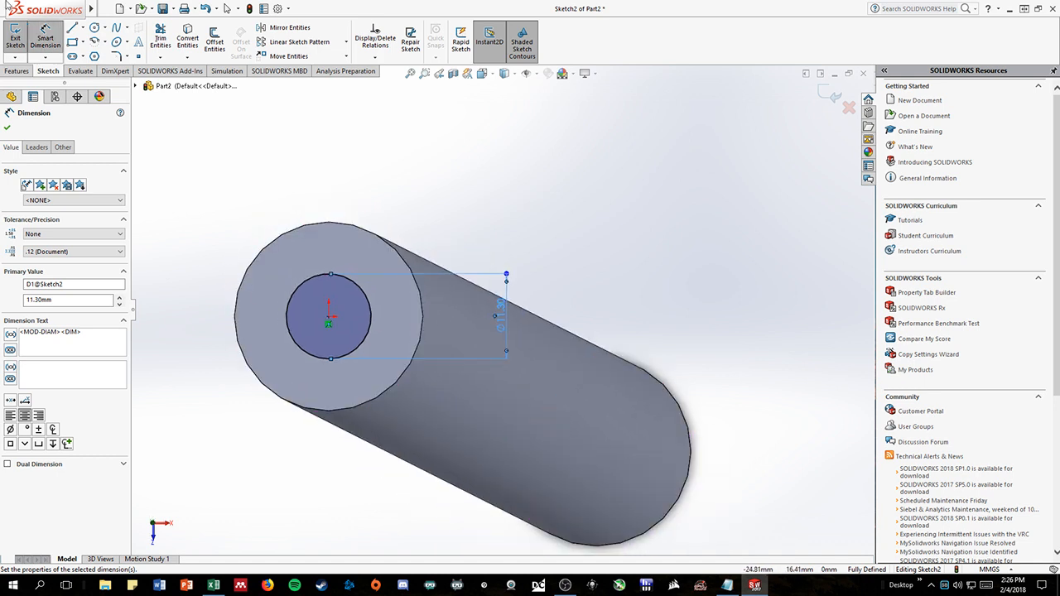
Step: Extruded Cut the 11.30 mm circle through the cylinder to make it hollow
left_click(16, 71)
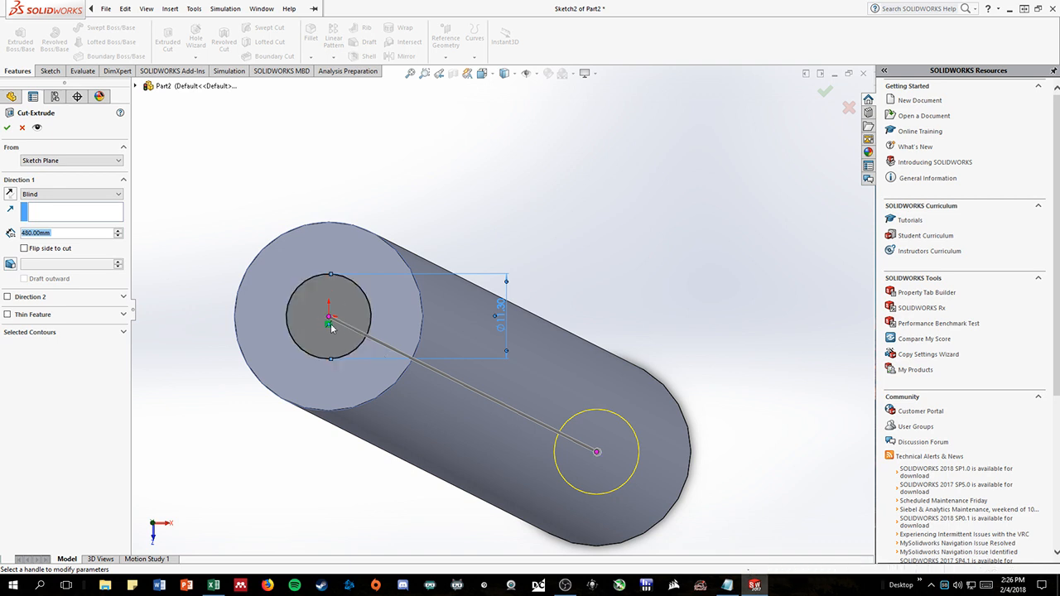
left_click(329, 318)
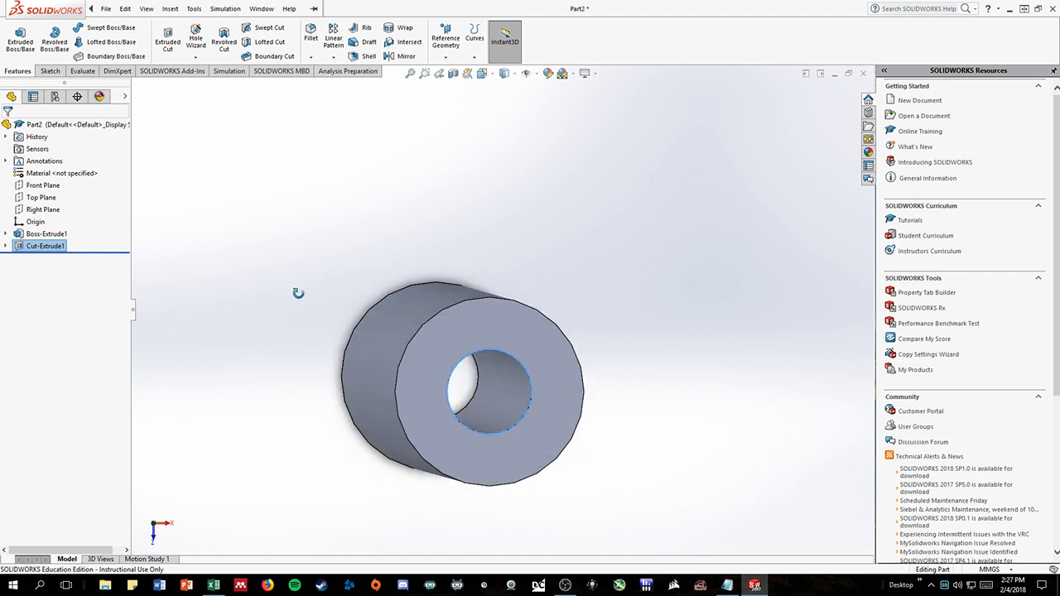
Step: Orbit the hollow cylinder to view the bore end-on and back to an angled view
left_click_drag(463, 381, 472, 282)
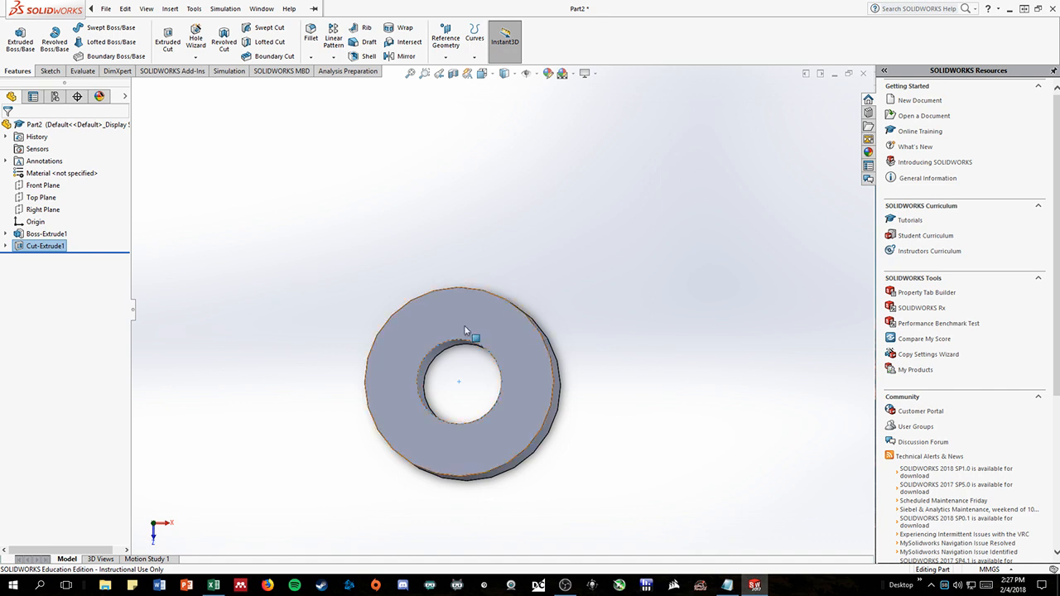
left_click_drag(464, 331, 527, 301)
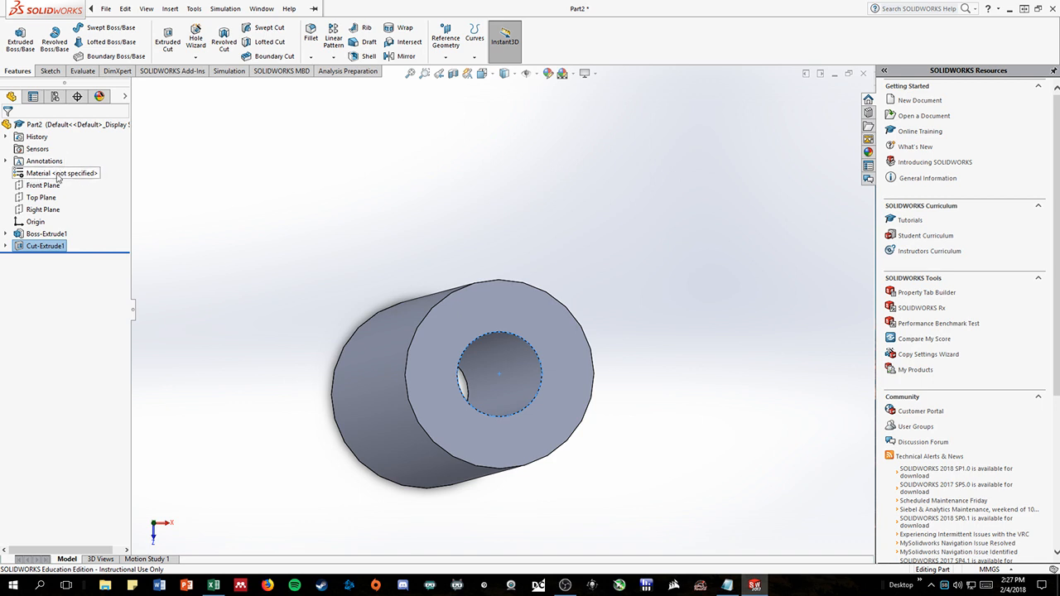
mouse_move(46, 179)
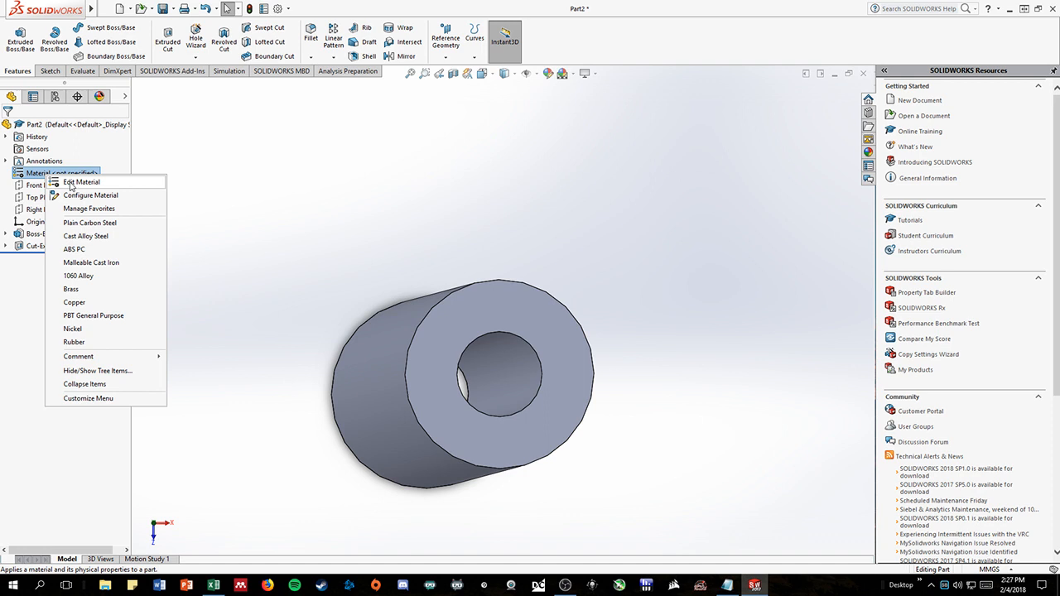
Step: Bring up the part's material settings and minimize the Middle Aged Bone notes in Notepad
left_click(649, 352)
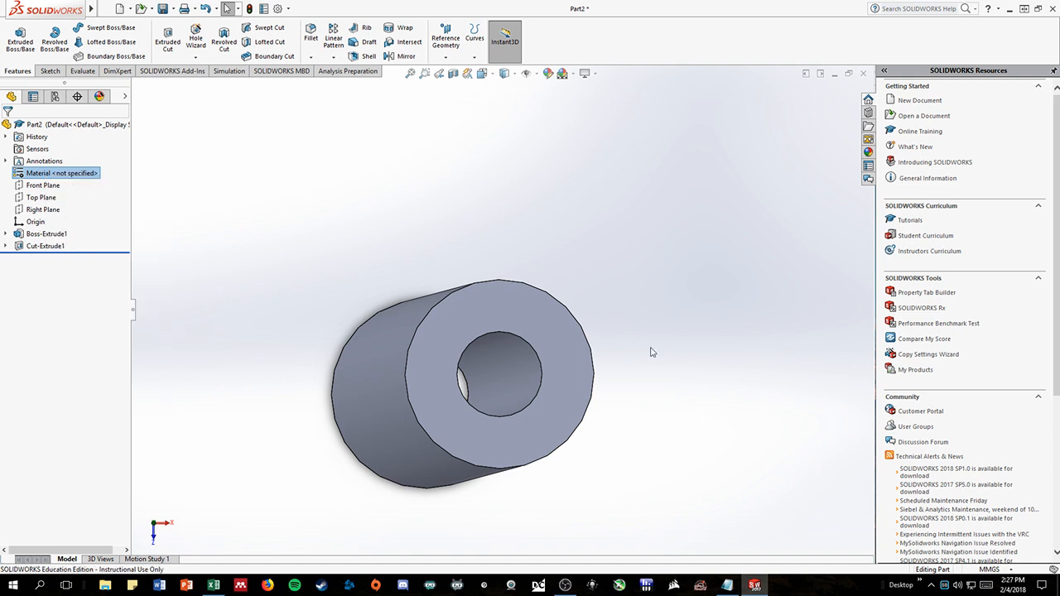
mouse_move(547, 318)
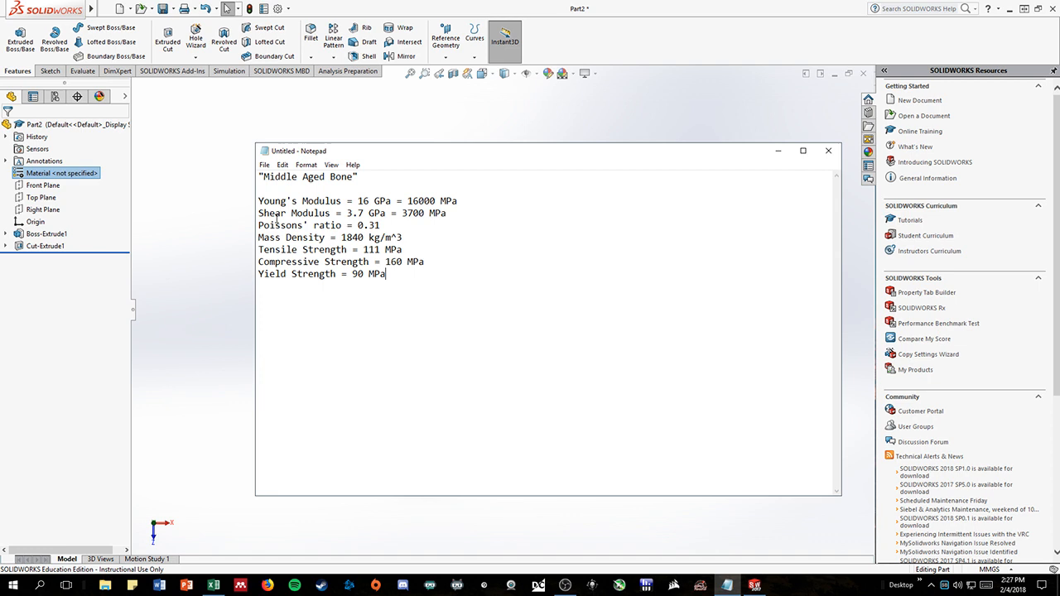
mouse_move(467, 159)
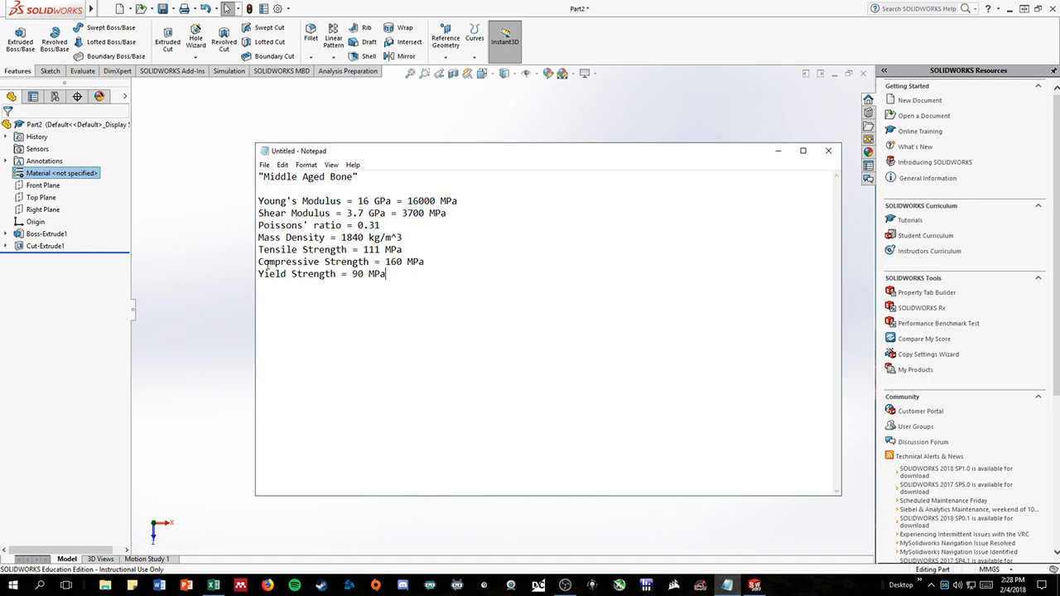
mouse_move(447, 156)
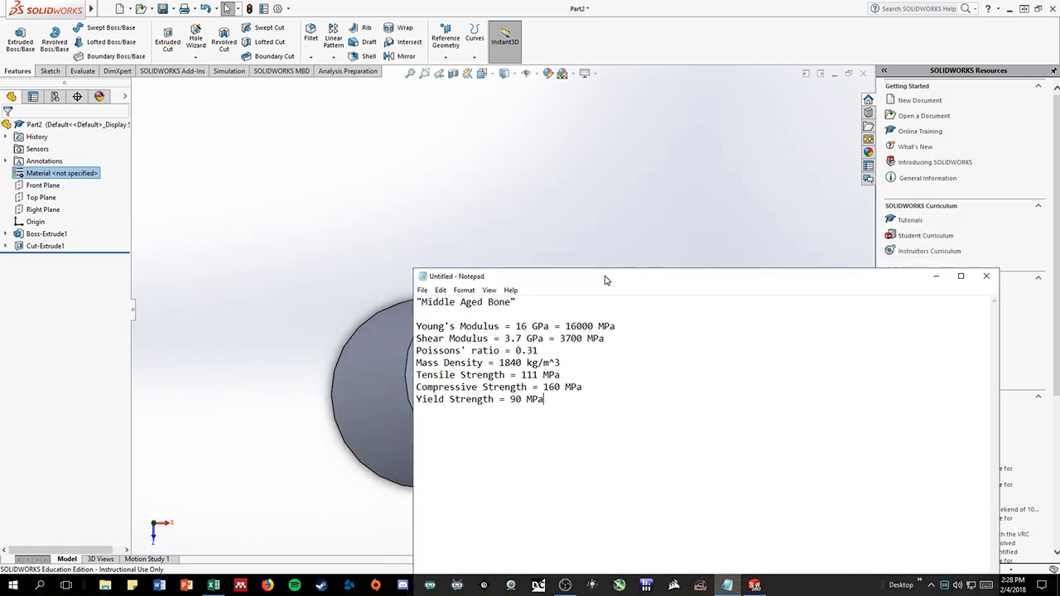
left_click_drag(605, 275, 742, 174)
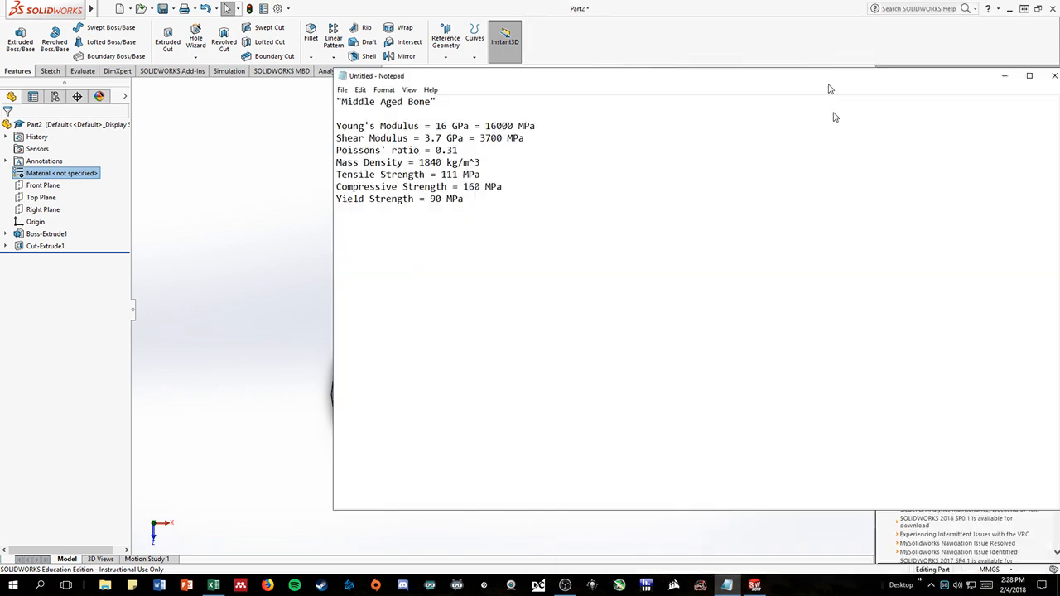
left_click(1054, 76)
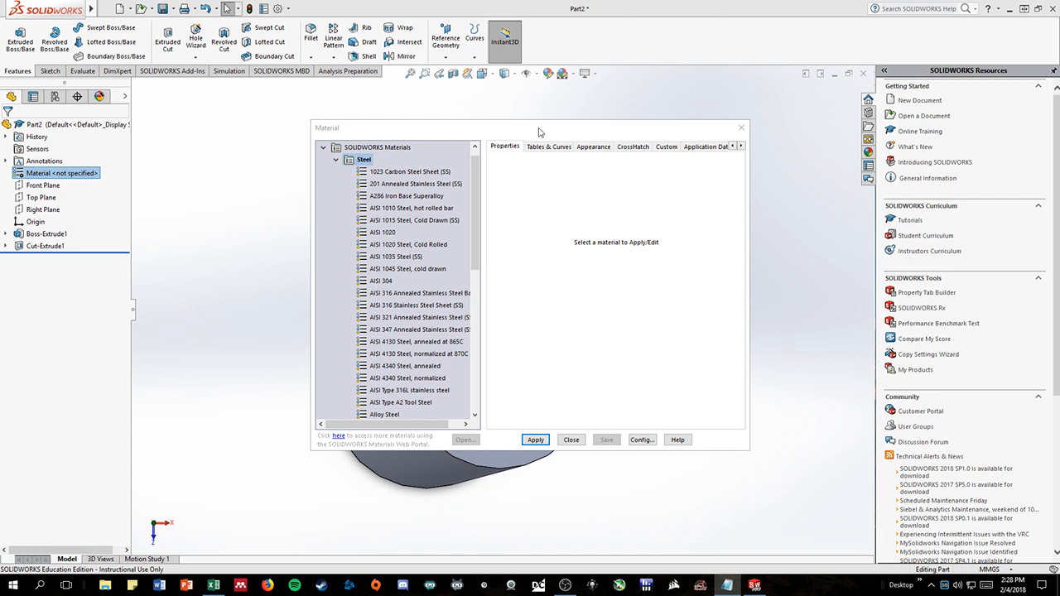
Step: Select MA Bone from the Custom Materials > Bone category in the material library
left_click_drag(538, 126, 534, 116)
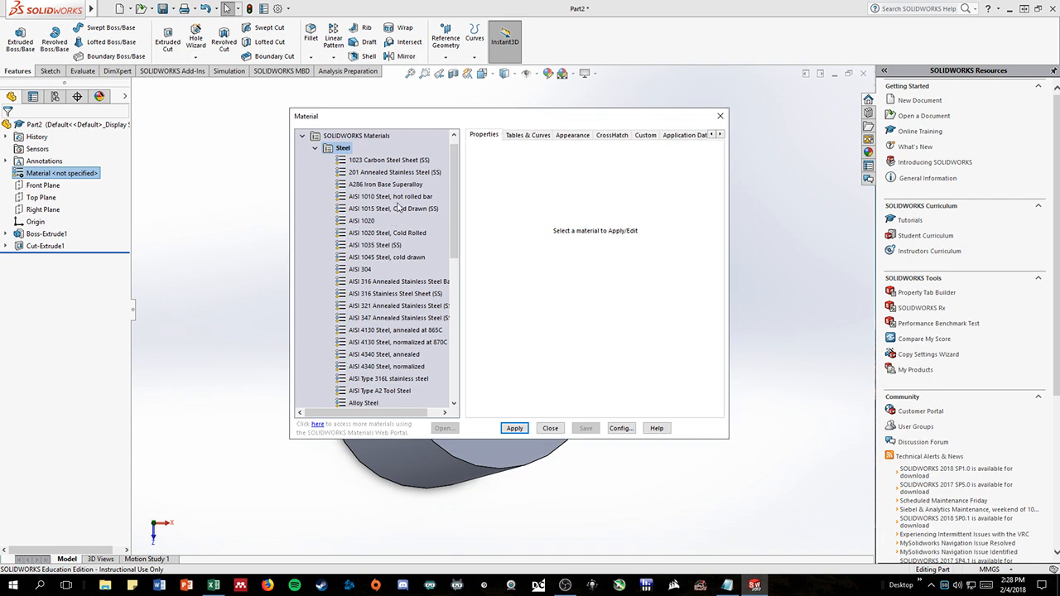
mouse_move(462, 182)
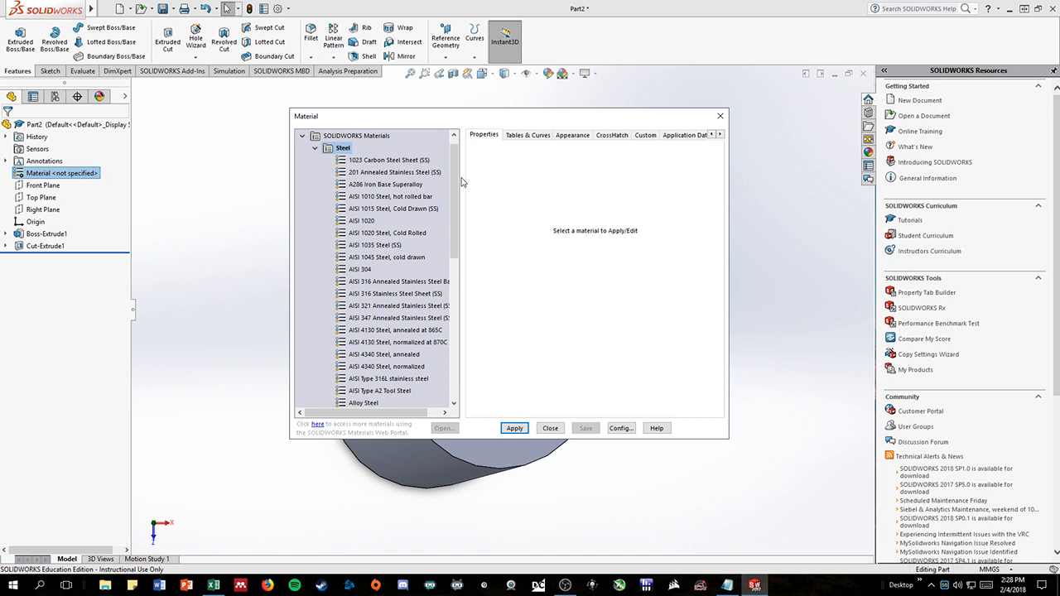
scroll("down", 3)
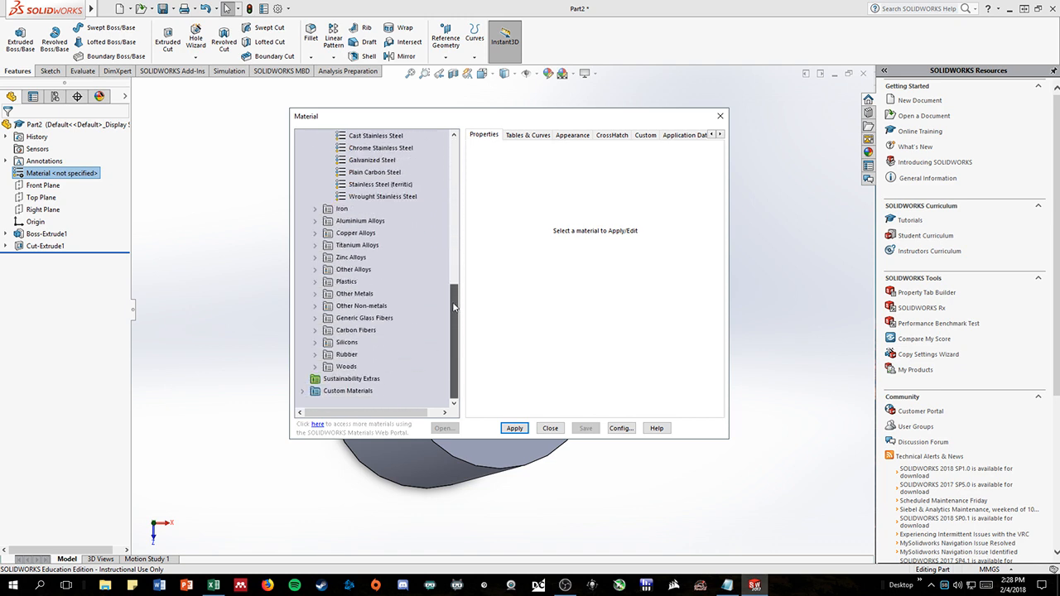
mouse_move(325, 392)
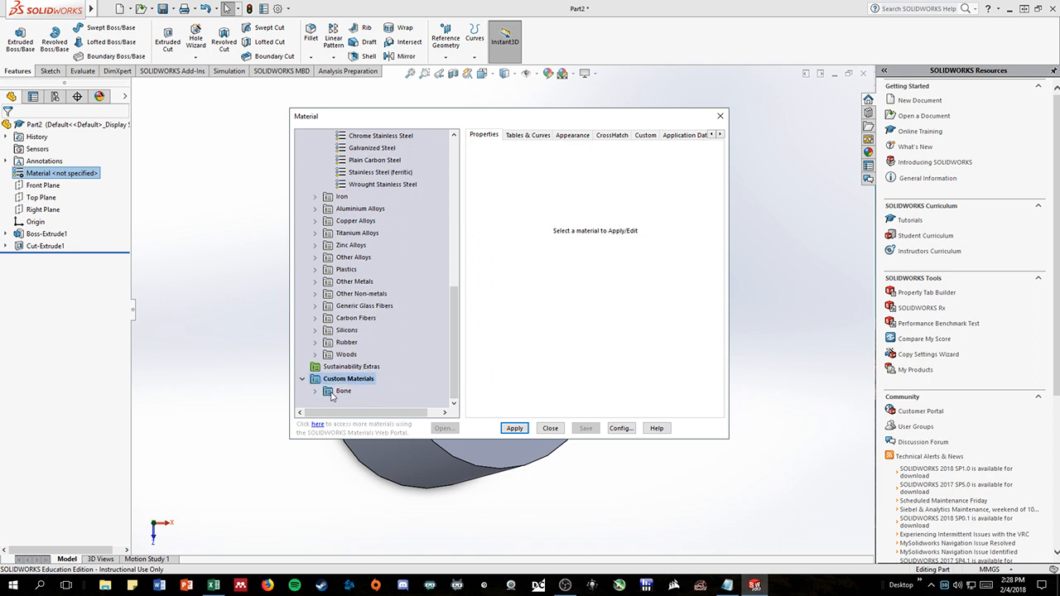
mouse_move(365, 396)
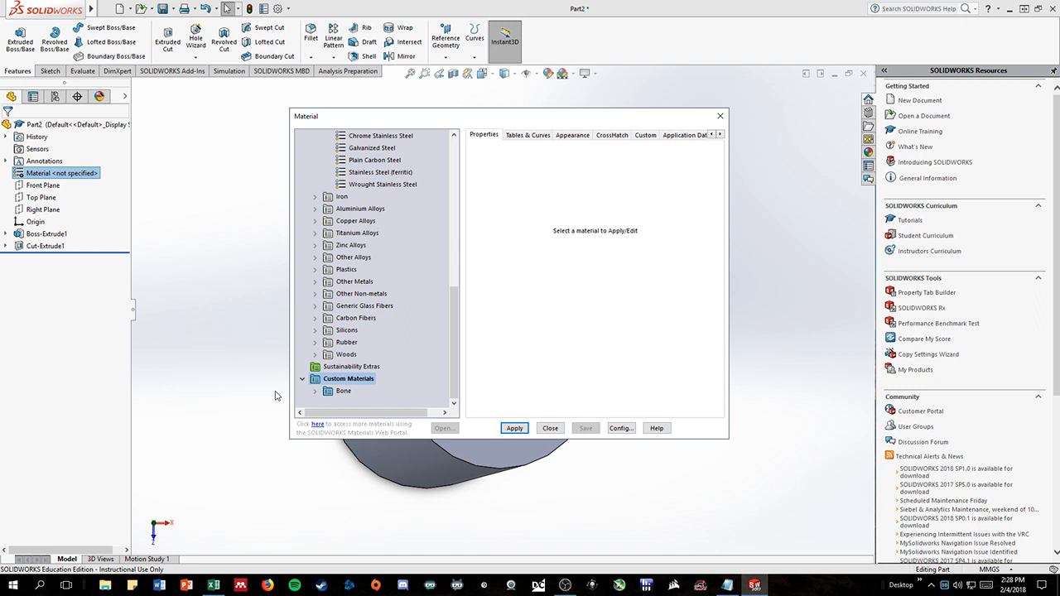
left_click(314, 391)
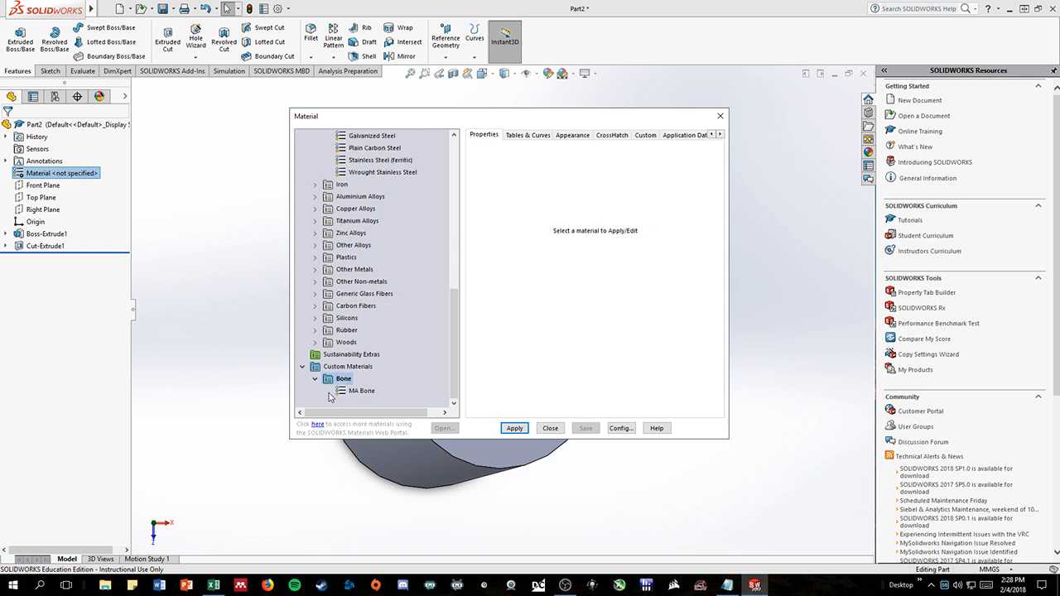
mouse_move(361, 391)
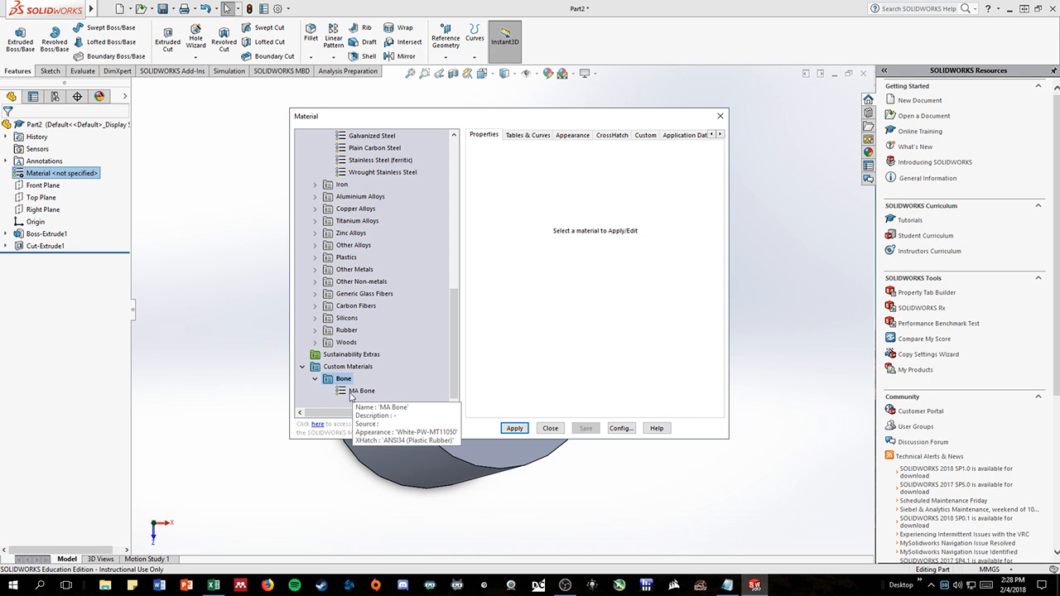
mouse_move(348, 394)
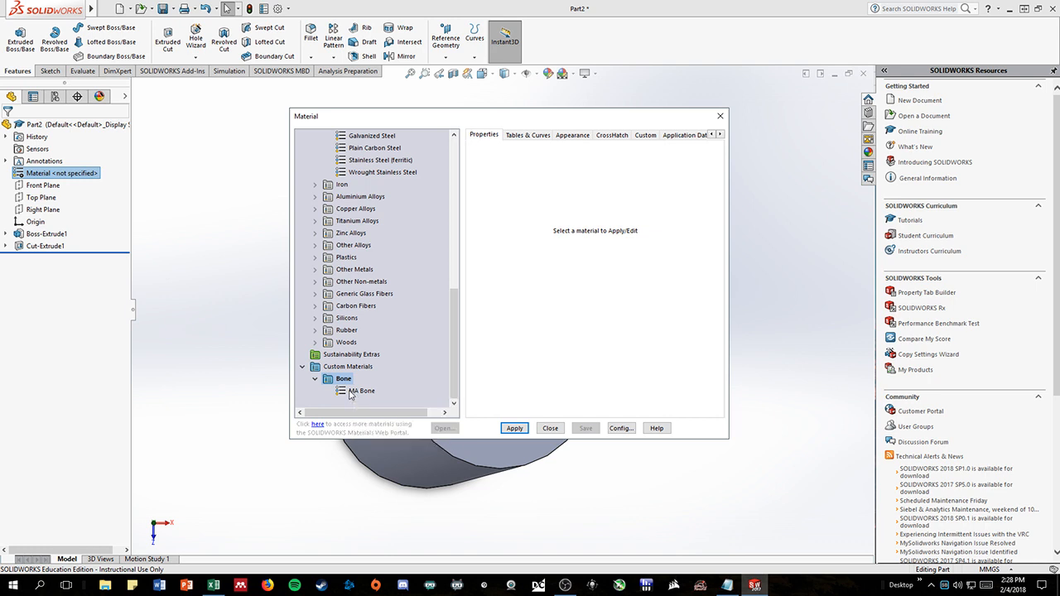
left_click(361, 391)
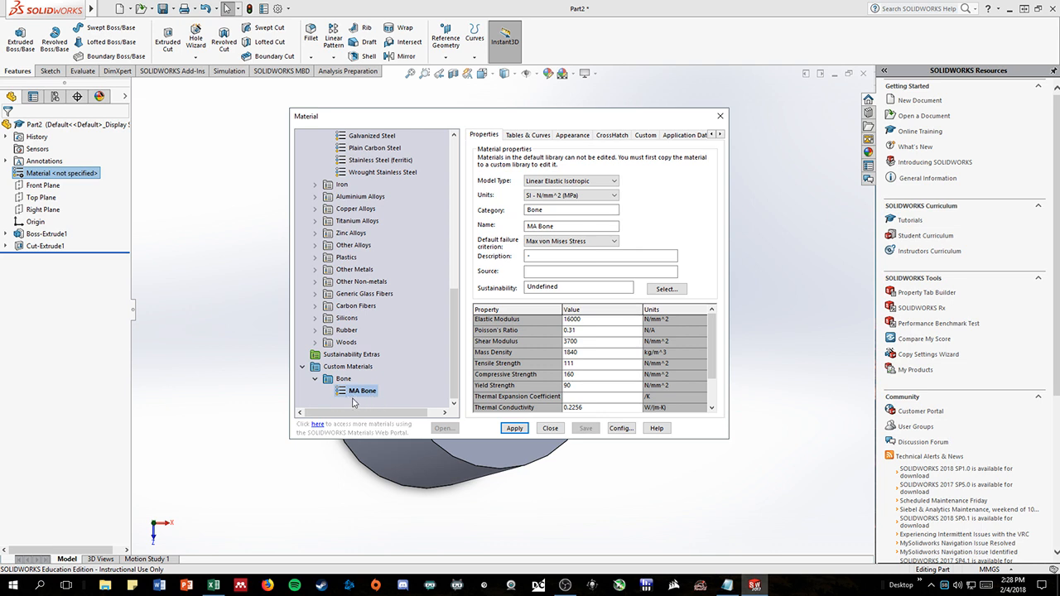
mouse_move(683, 202)
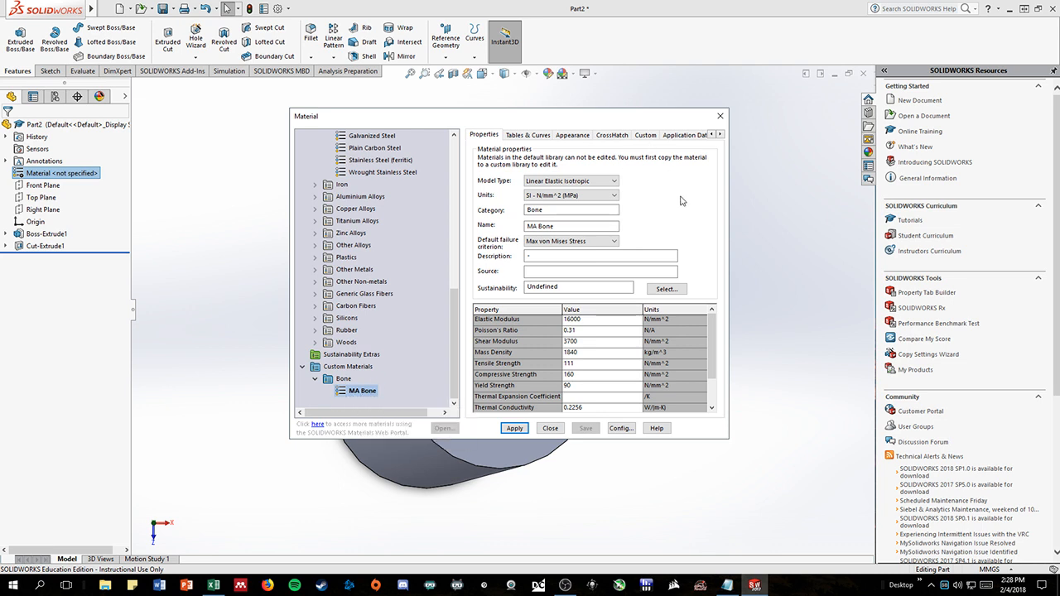
mouse_move(678, 321)
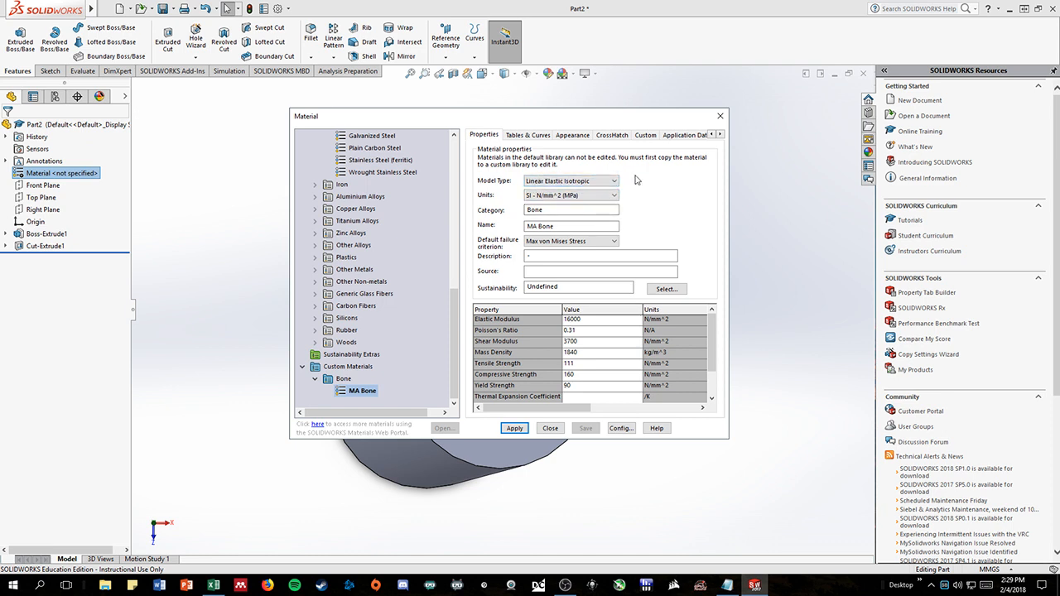
mouse_move(583, 116)
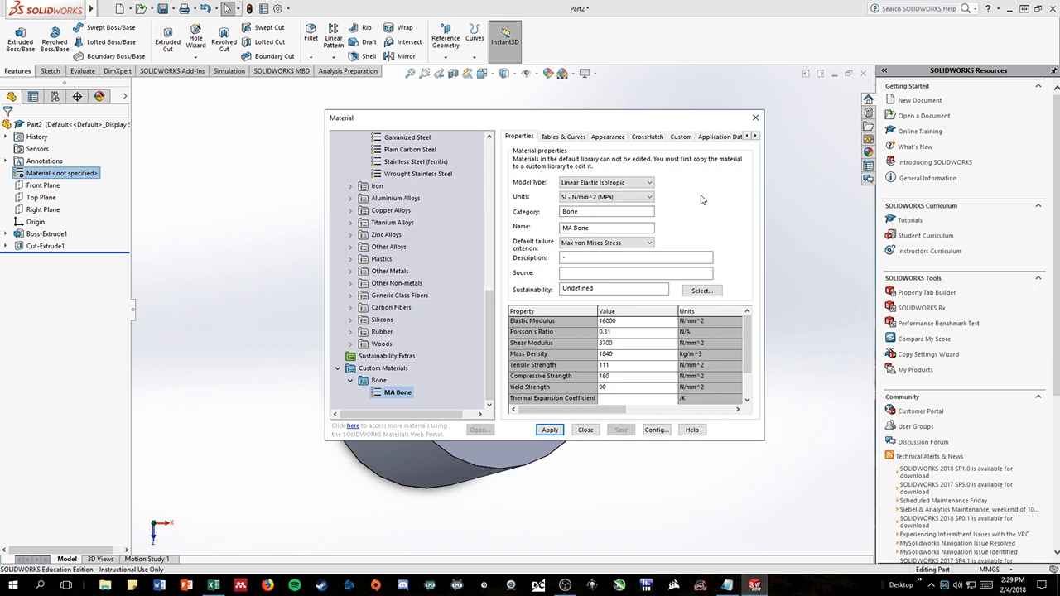
triple_click(606, 229)
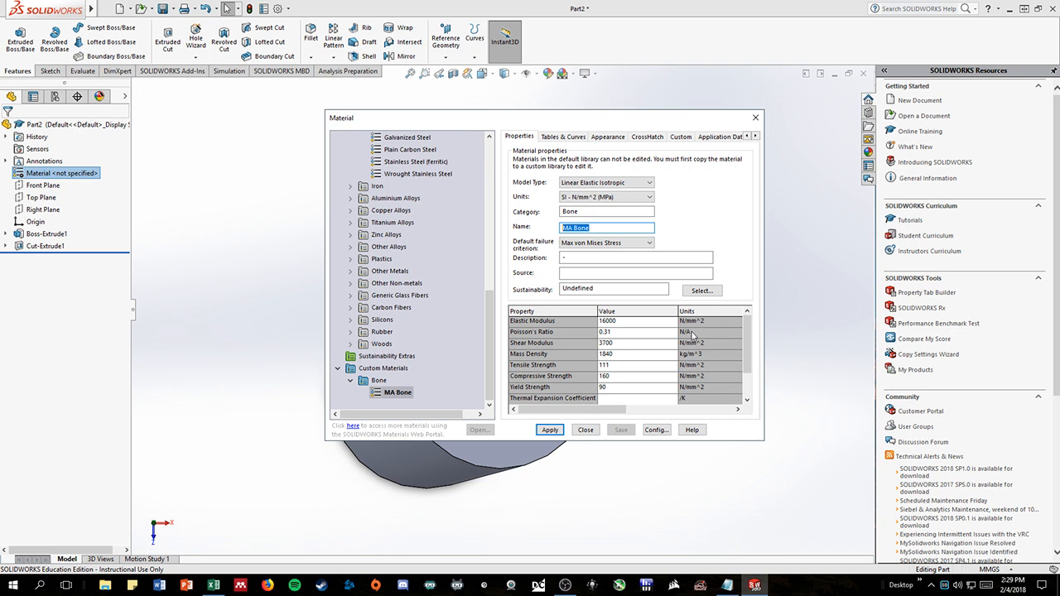
mouse_move(689, 334)
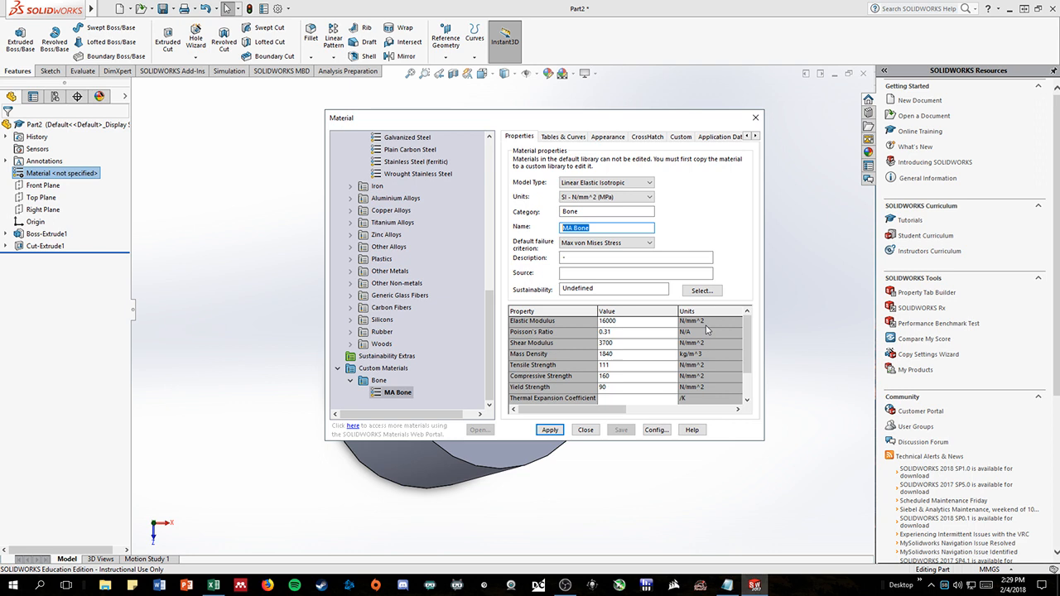
mouse_move(686, 373)
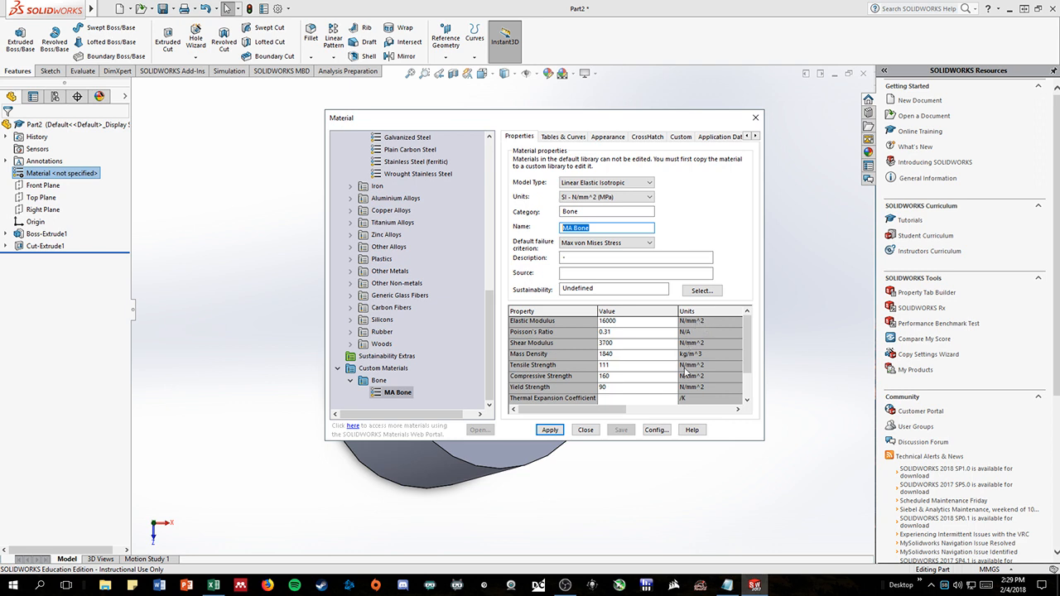
mouse_move(533, 343)
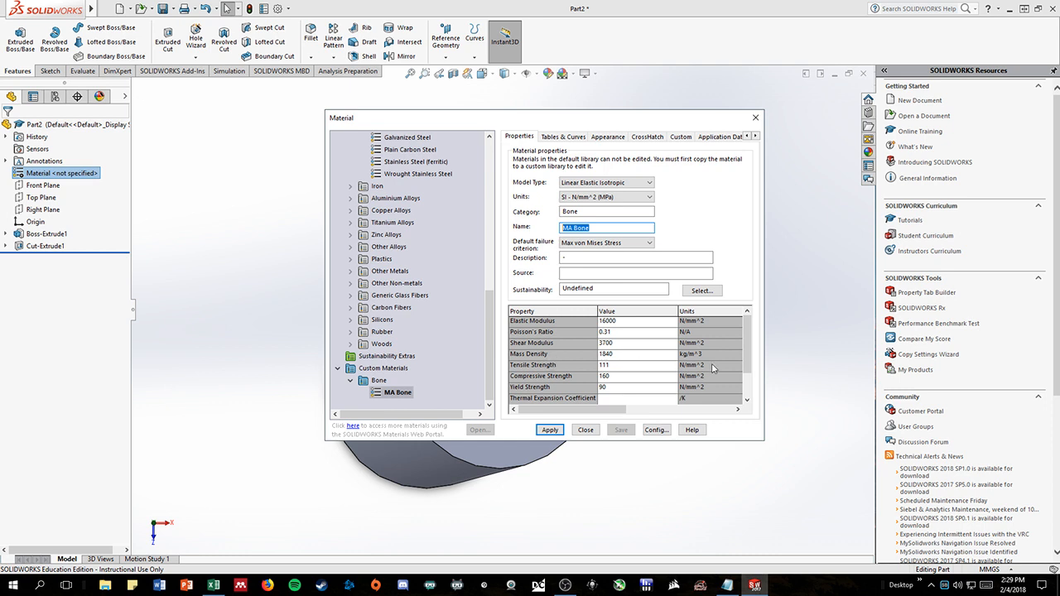
mouse_move(639, 328)
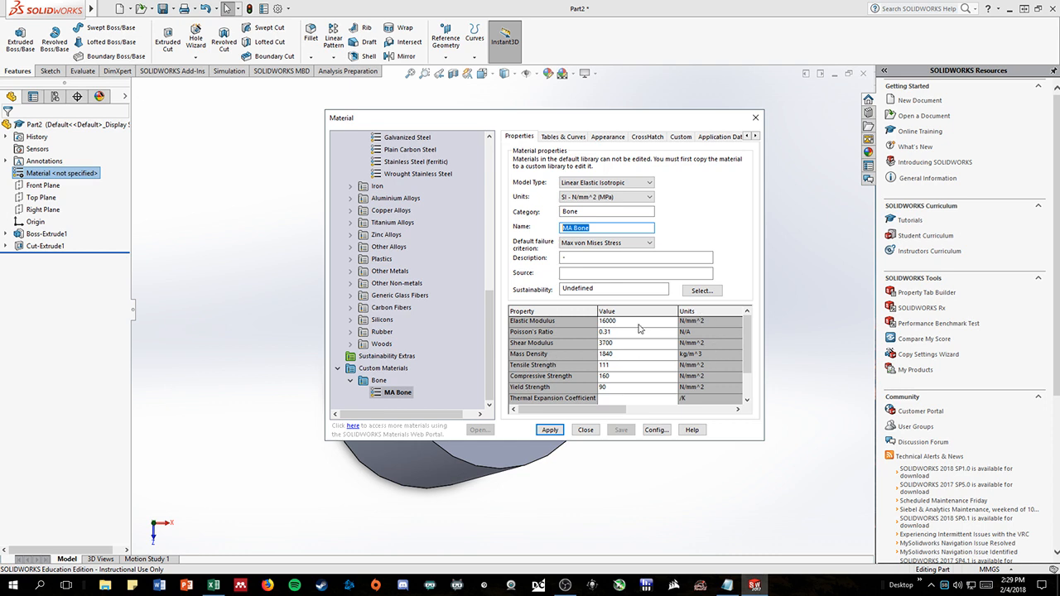
mouse_move(694, 326)
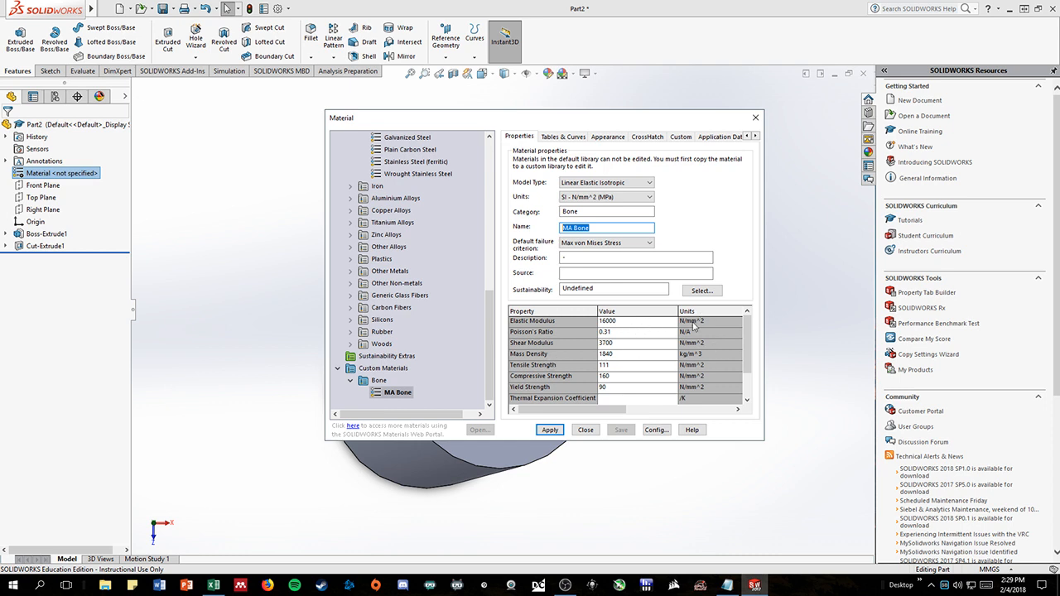
mouse_move(646, 331)
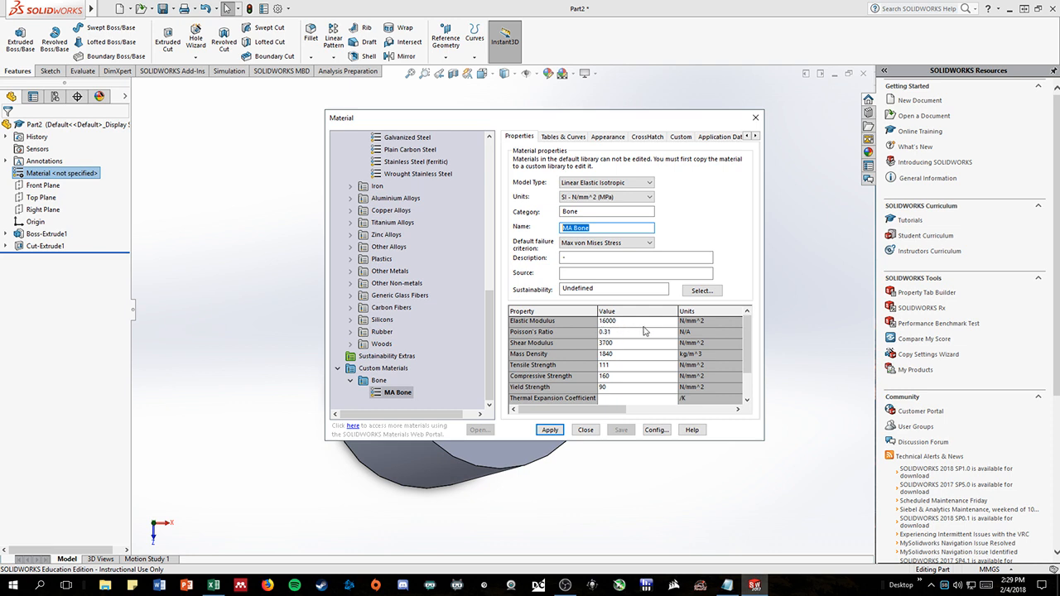
mouse_move(615, 341)
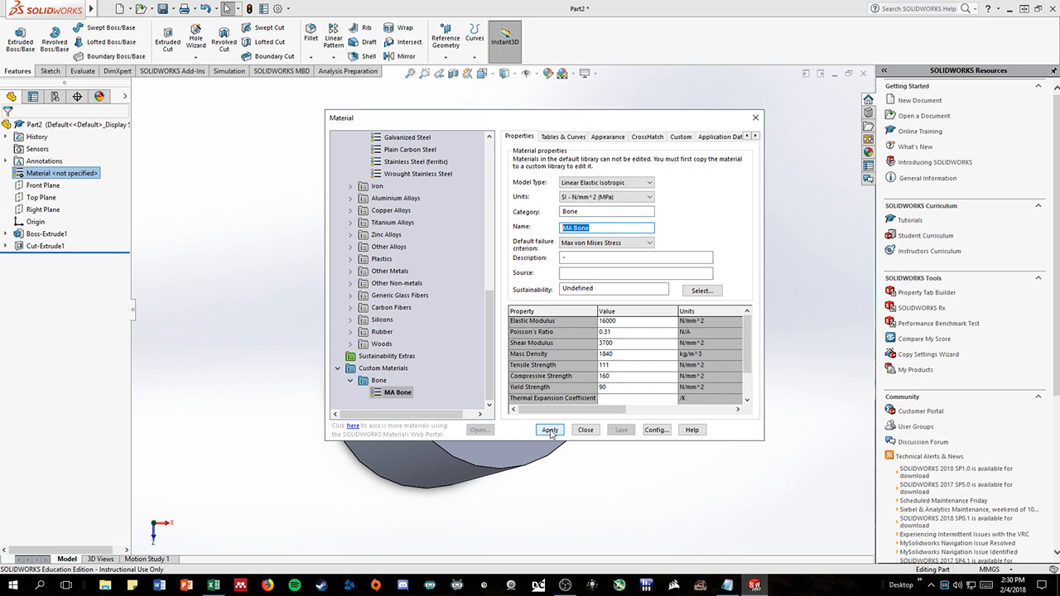
Step: Apply MA Bone to the hollow cylinder part so it shows in the FeatureManager tree
left_click(549, 430)
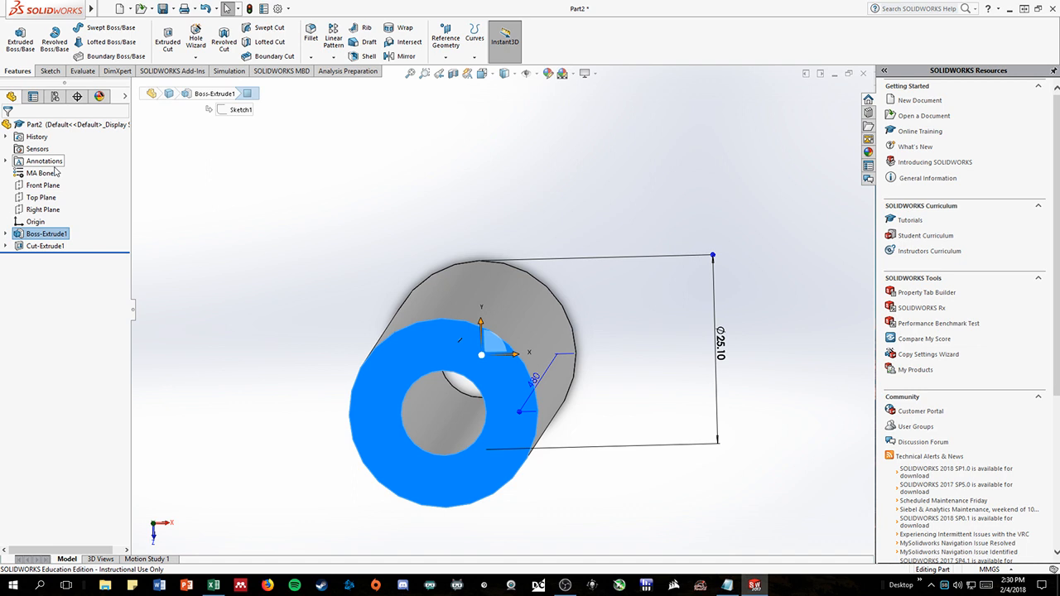
mouse_move(66, 125)
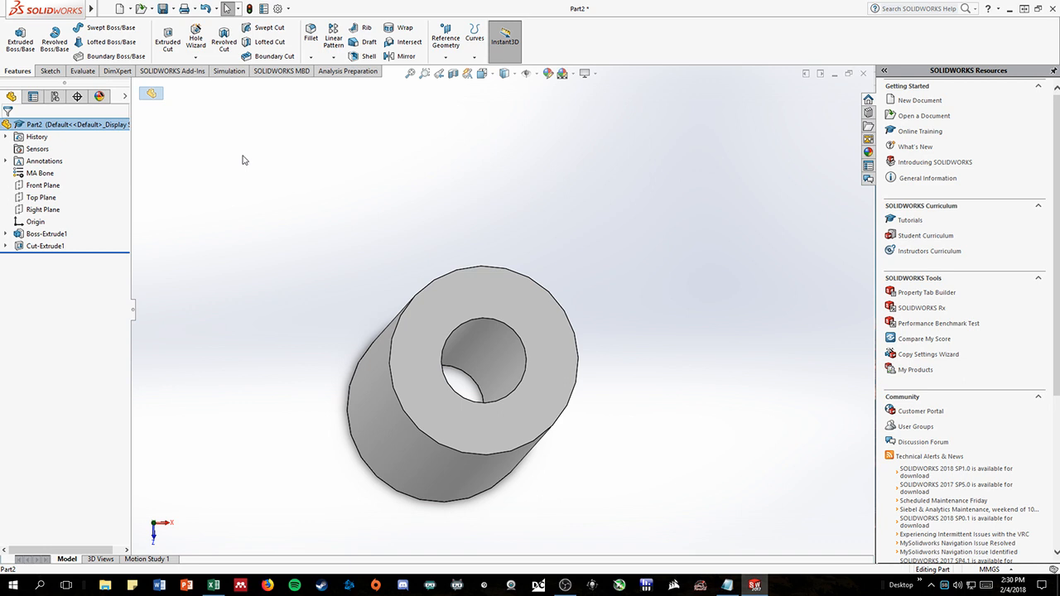
mouse_move(242, 156)
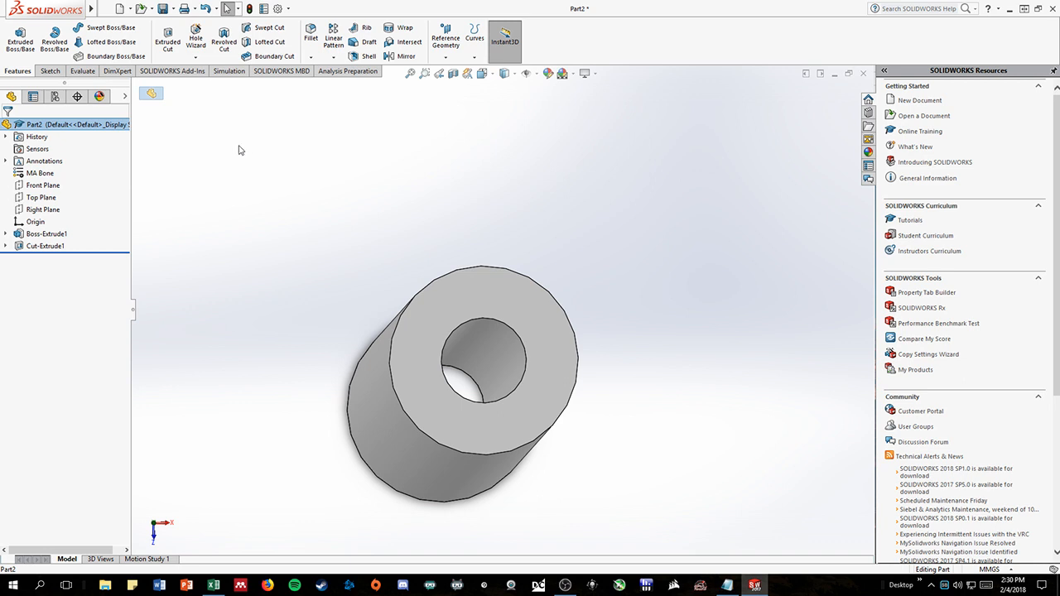